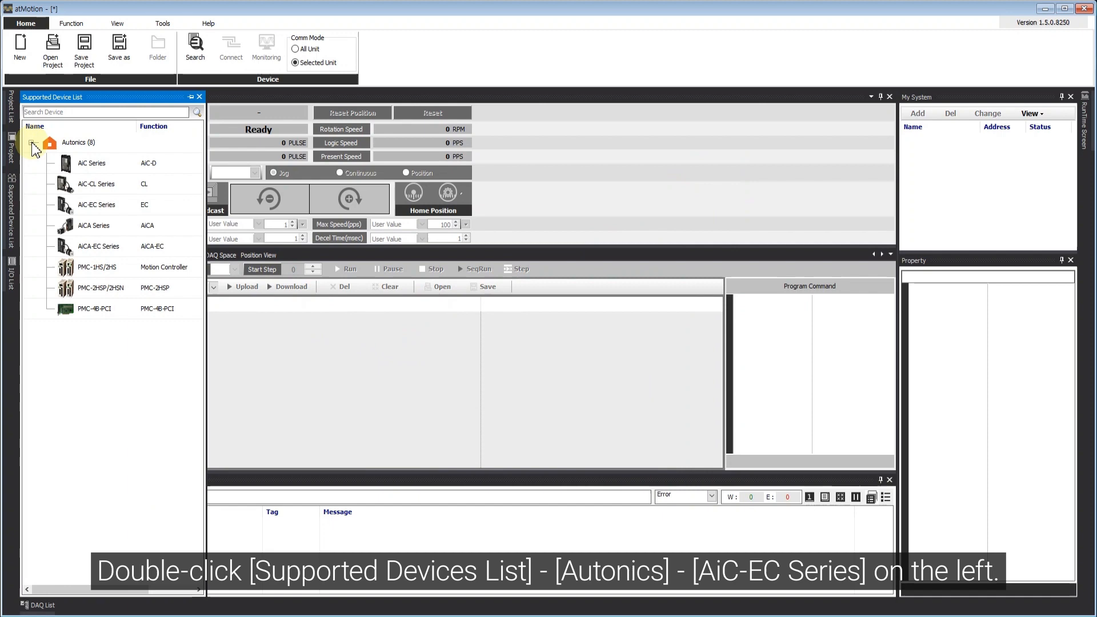
# - Add an AiC-EC Series unit over an RS-232 interface and check its COM4 port
pyautogui.doubleClick(96, 205)
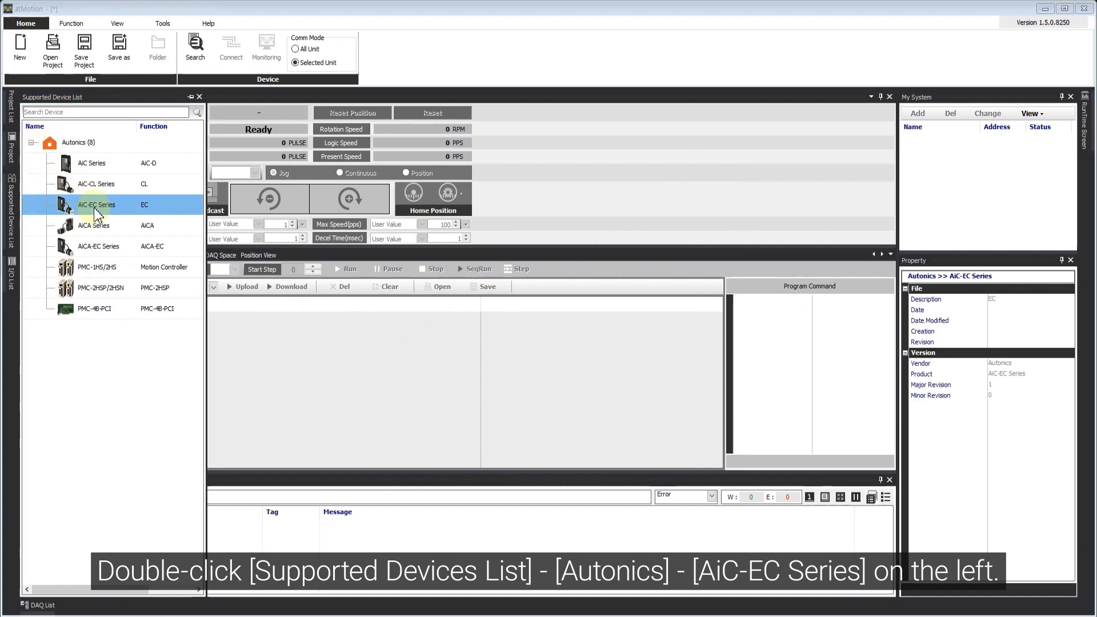
pyautogui.doubleClick(96, 205)
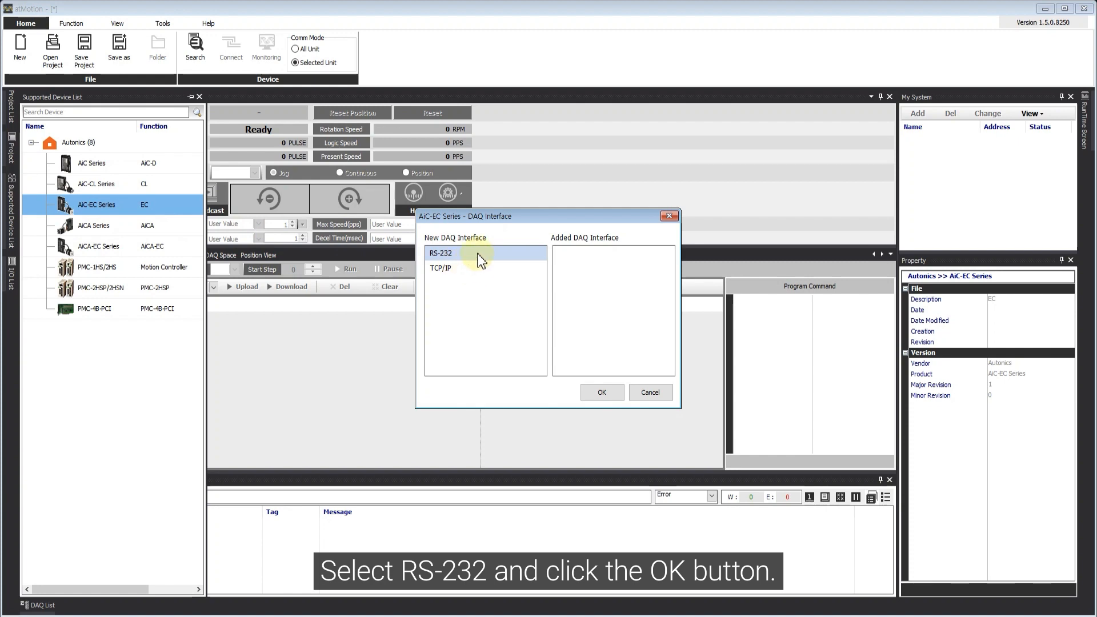
pyautogui.click(601, 392)
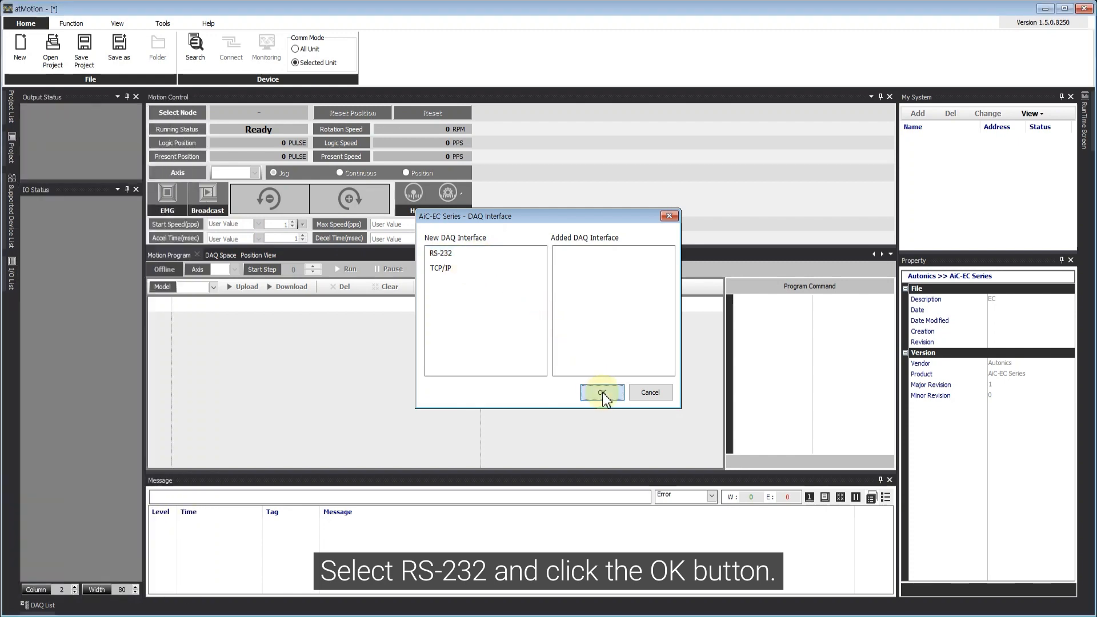
pyautogui.click(601, 392)
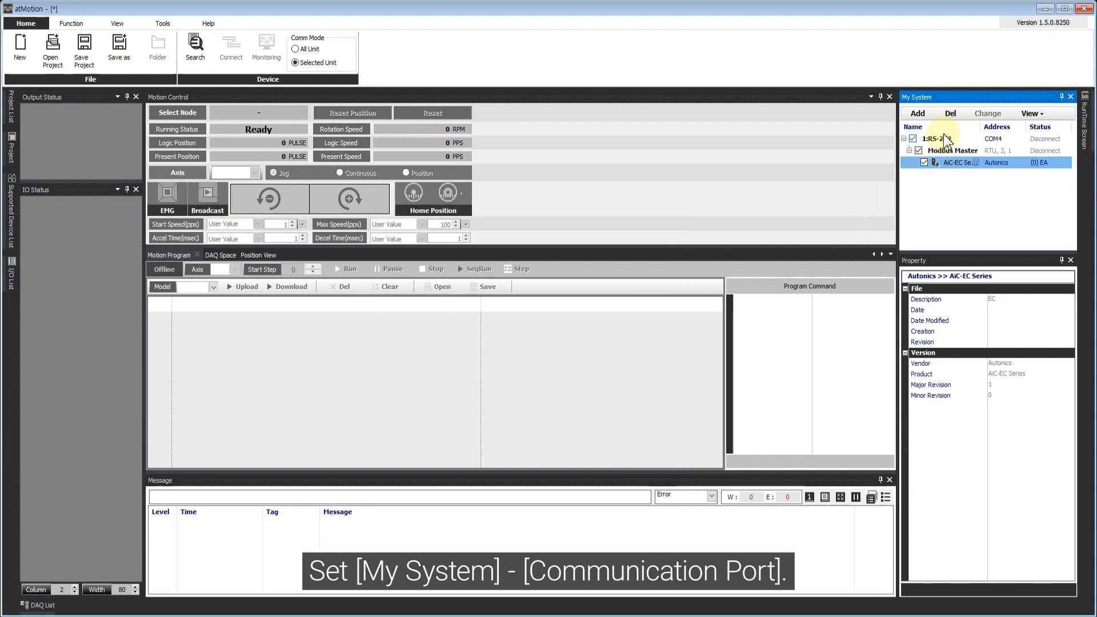
pyautogui.click(931, 138)
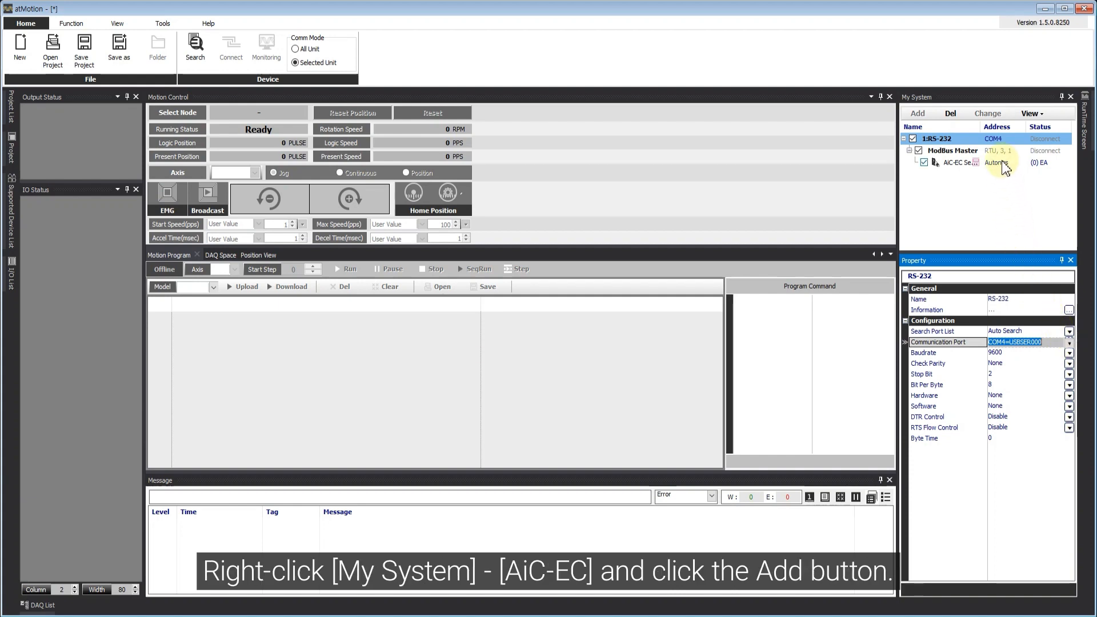
# - Add device 1 under the AiC-EC Series unit and connect to the drive
pyautogui.rightClick(951, 162)
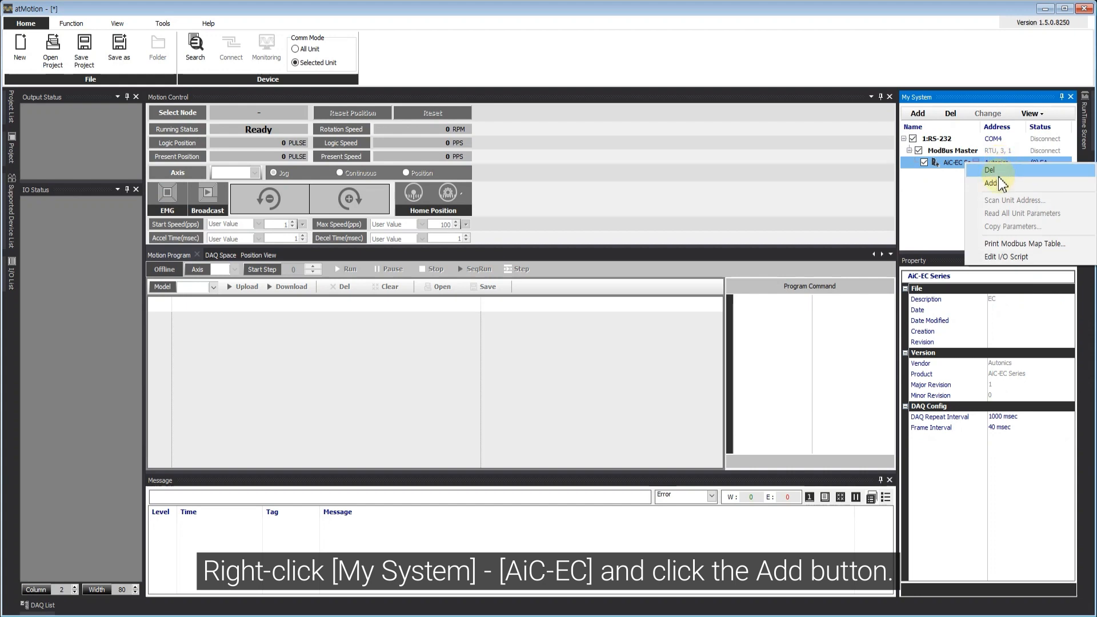
pyautogui.click(991, 182)
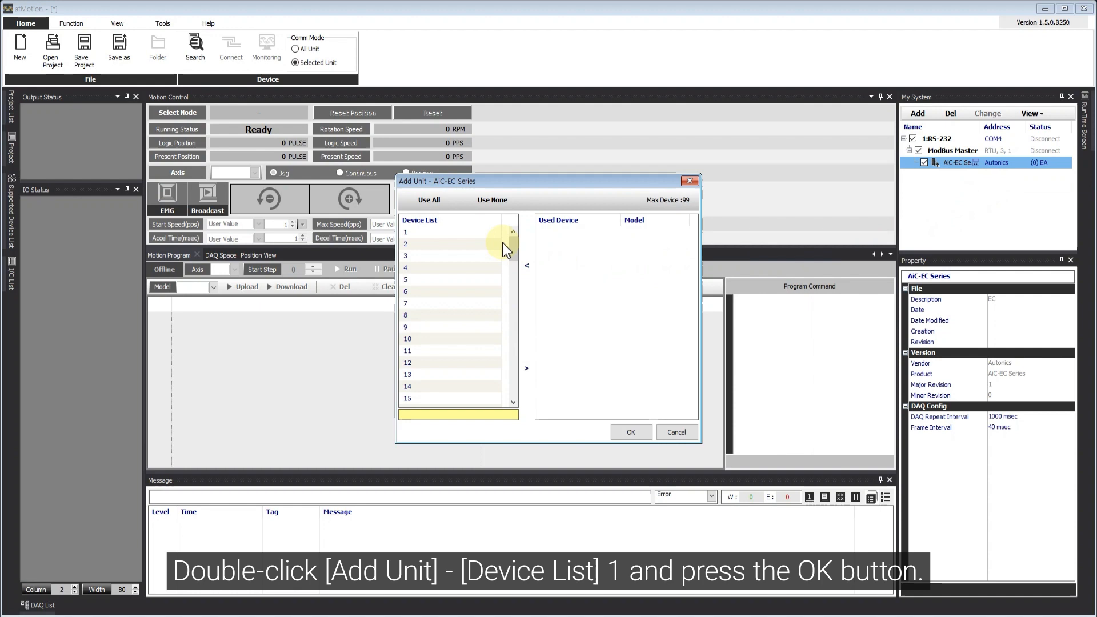
pyautogui.doubleClick(405, 231)
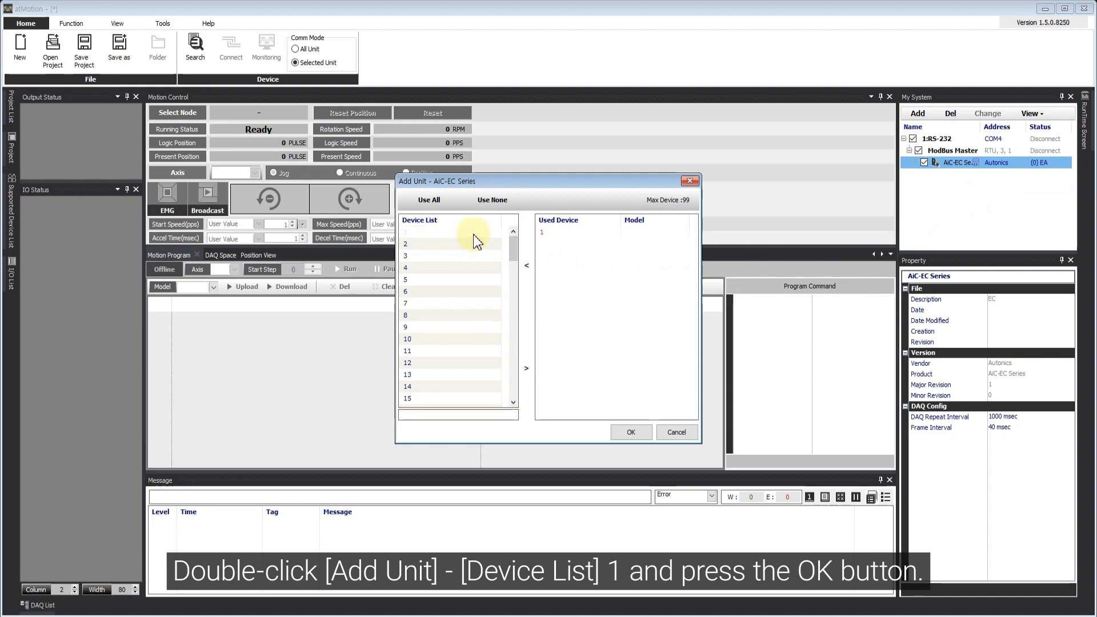
pyautogui.click(629, 432)
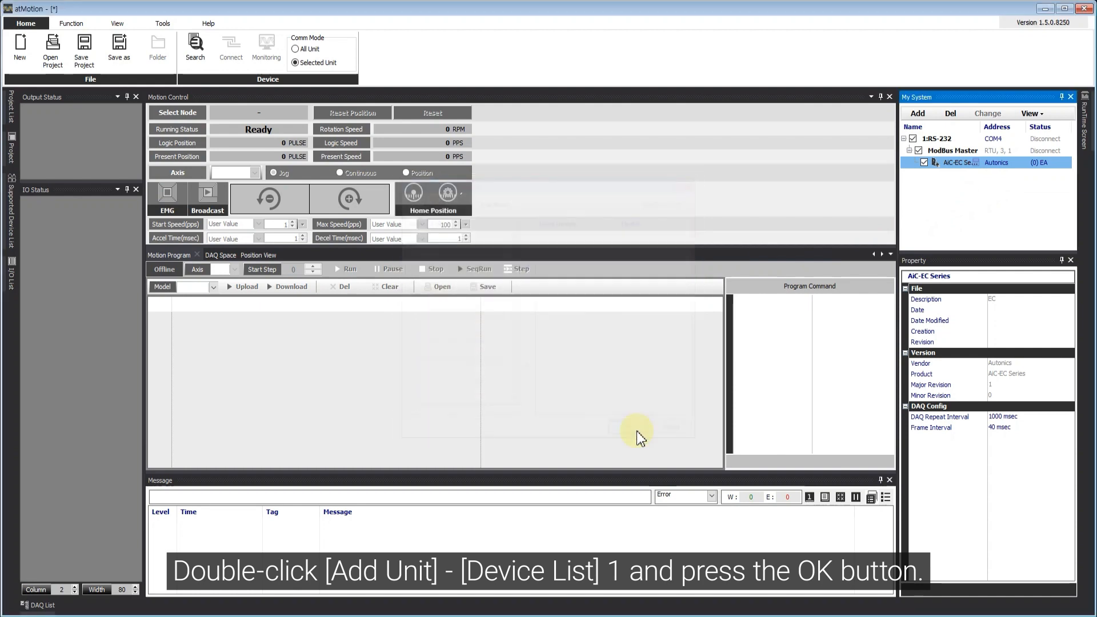
pyautogui.doubleClick(938, 174)
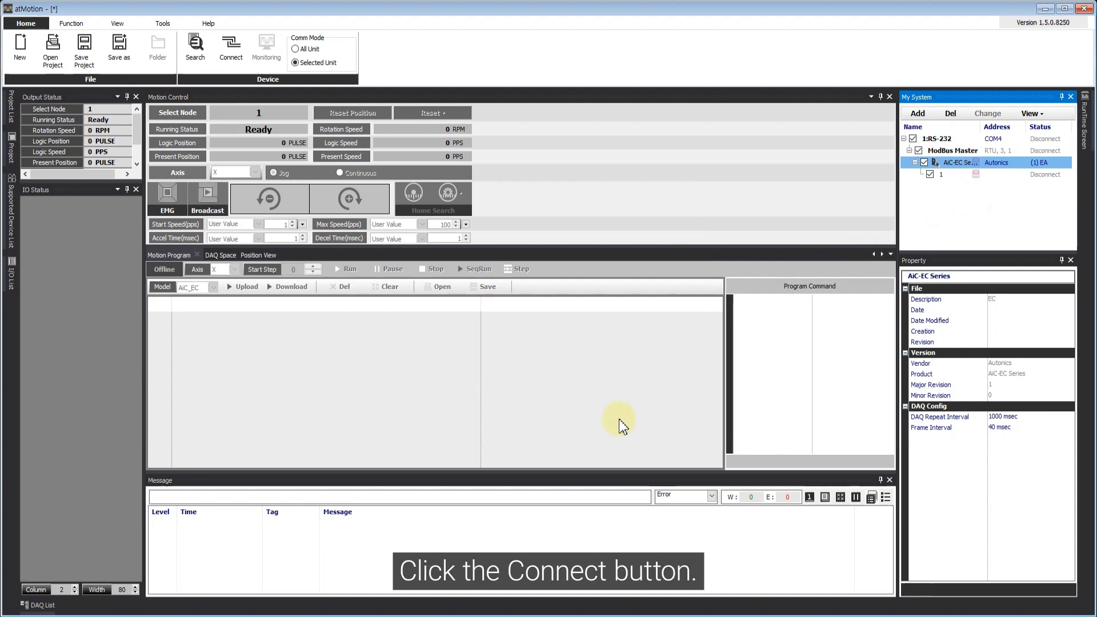
pyautogui.click(231, 49)
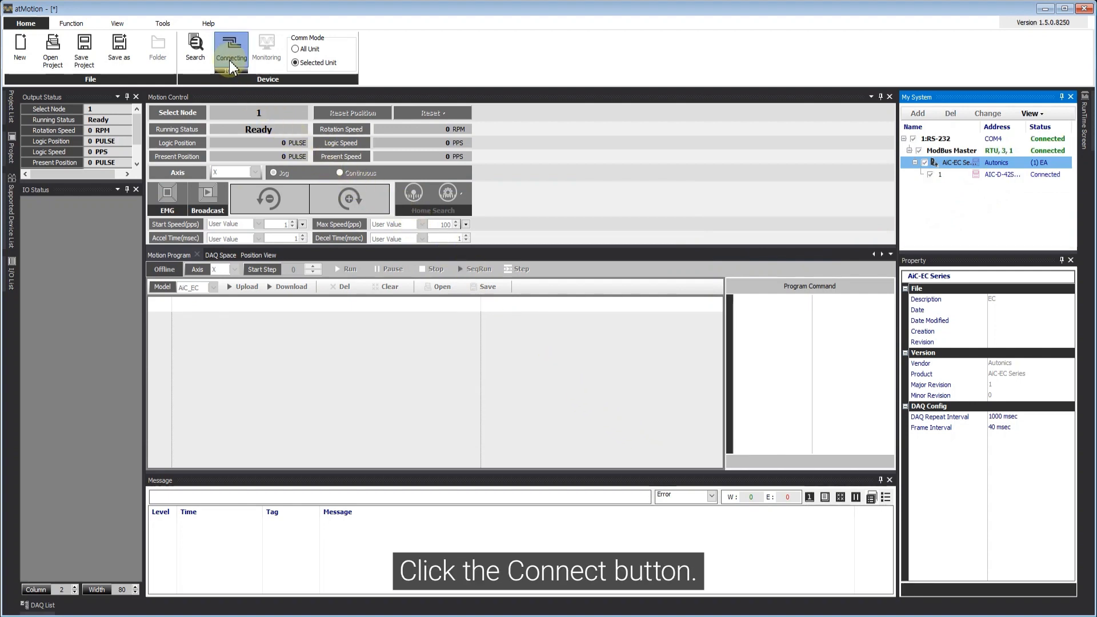
pyautogui.click(231, 53)
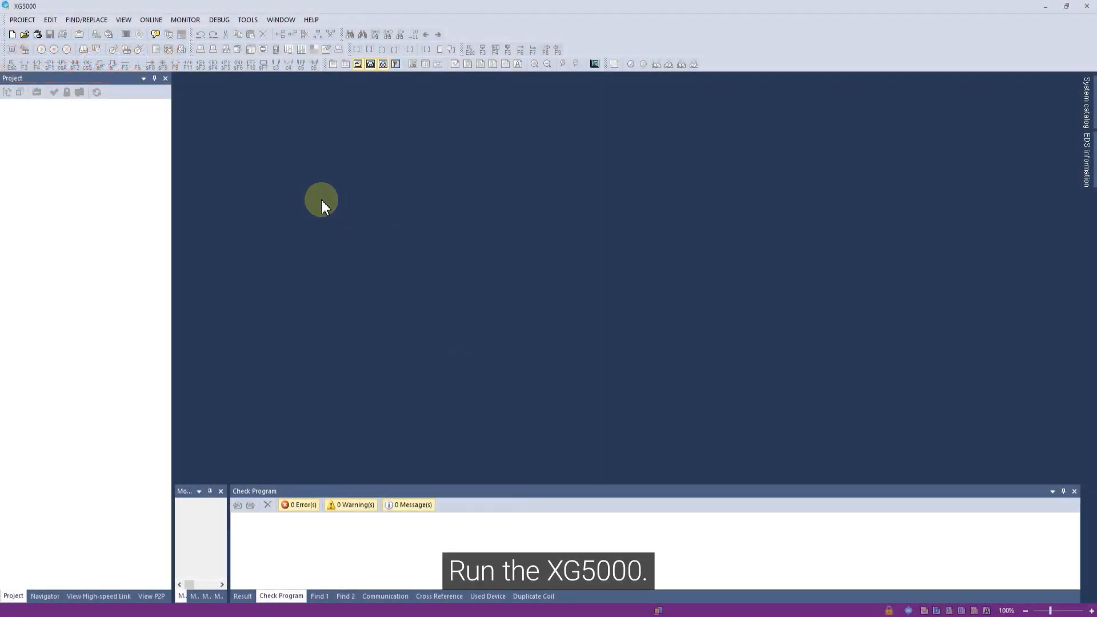
# - Create a new project 'AiC_LS XMC_TS' using the XMC series XMC-E32A CPU
pyautogui.click(22, 20)
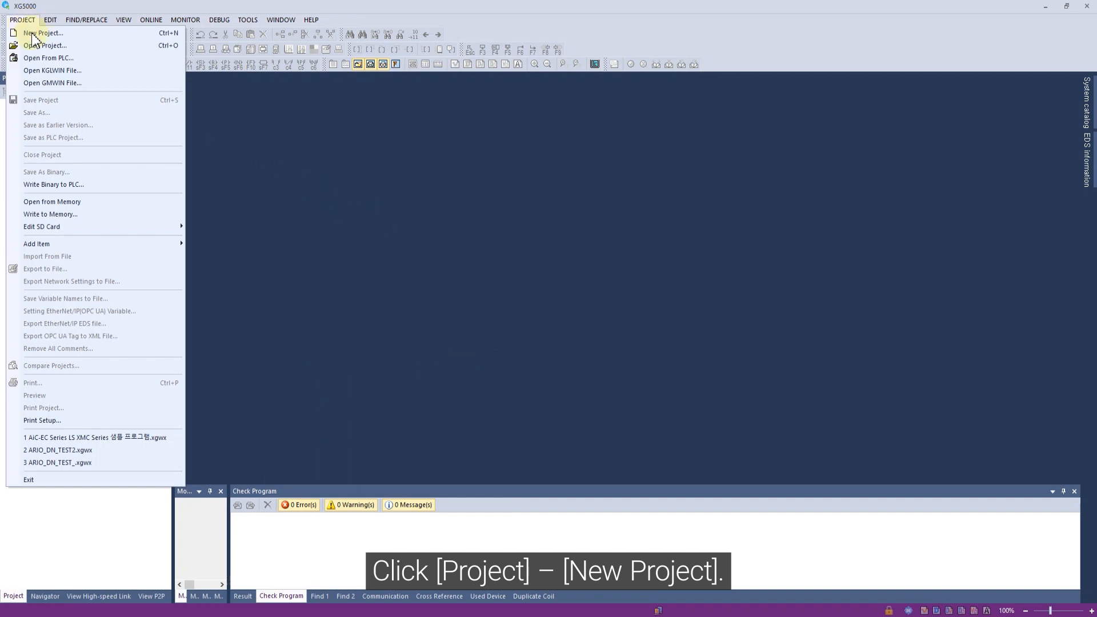
pyautogui.click(41, 33)
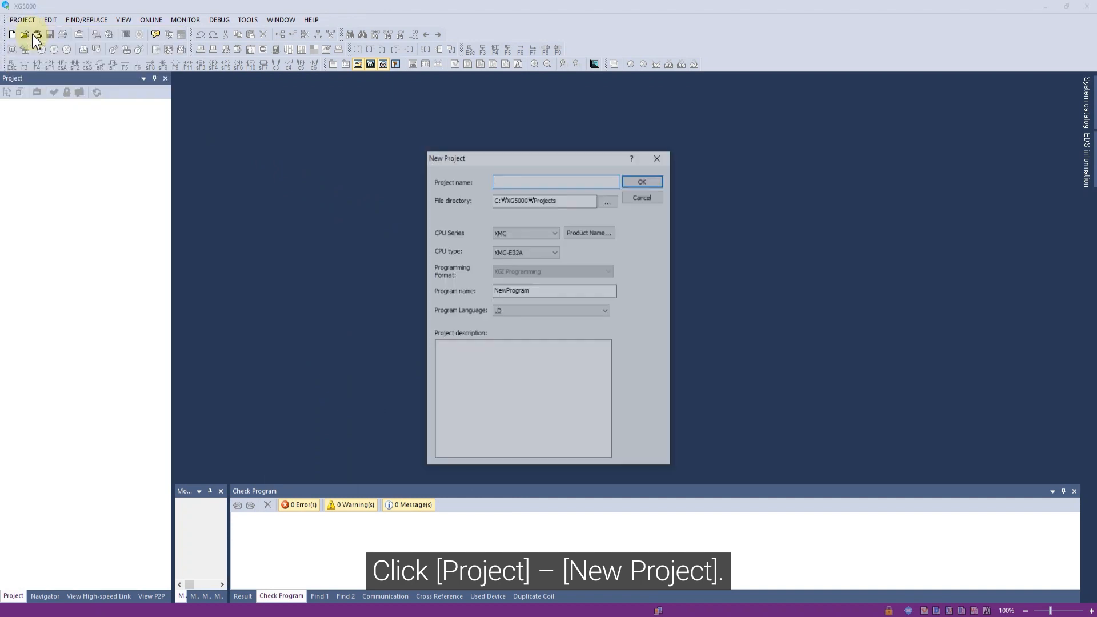
pyautogui.write('AiC_LS XMC_TS')
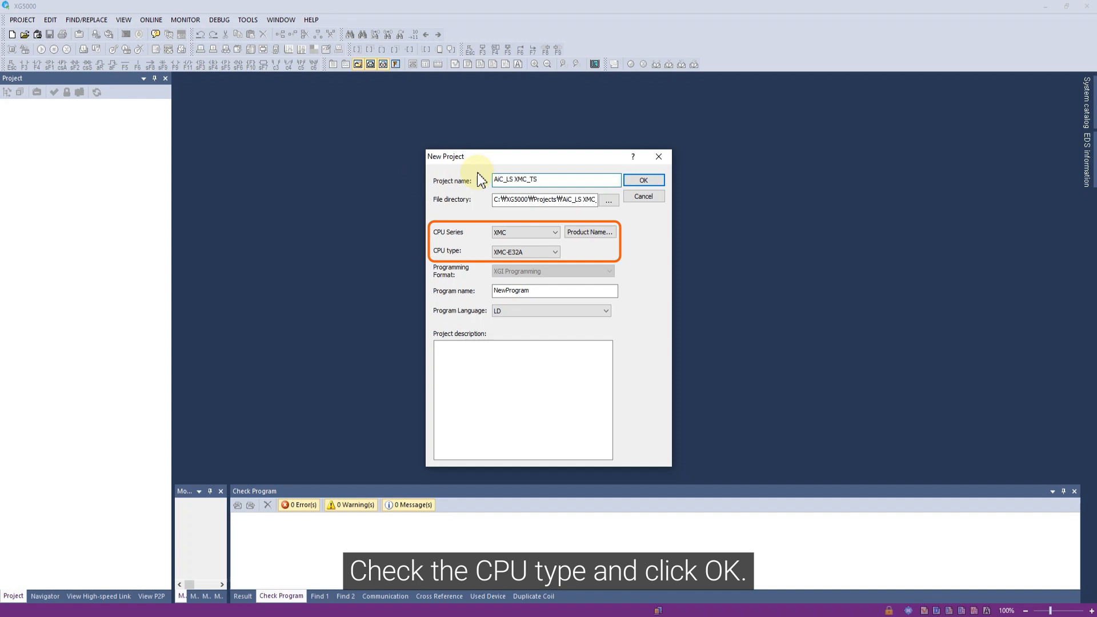
pyautogui.click(641, 180)
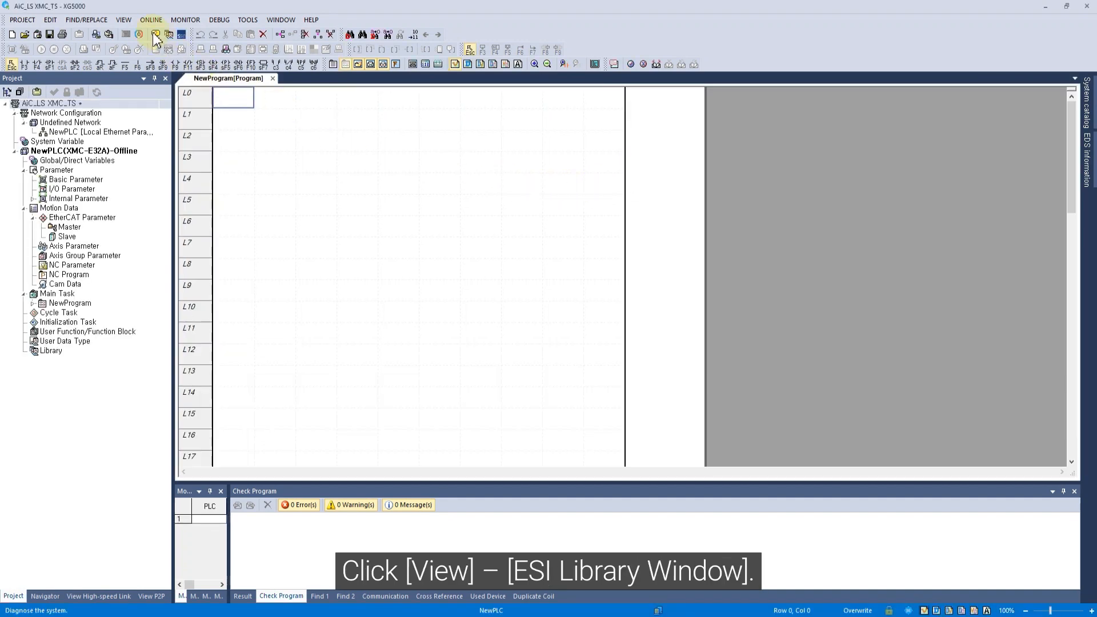
# - Open the ESI Library window and add the Autonics_AiC_EC_A7.xml ESI file
pyautogui.click(123, 19)
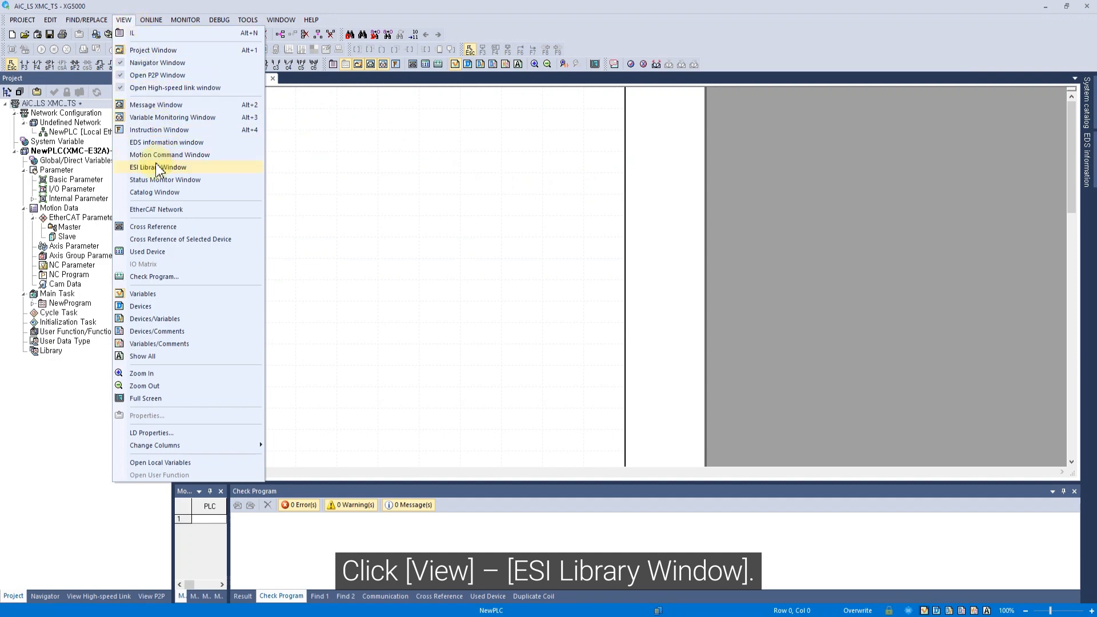
pyautogui.click(159, 167)
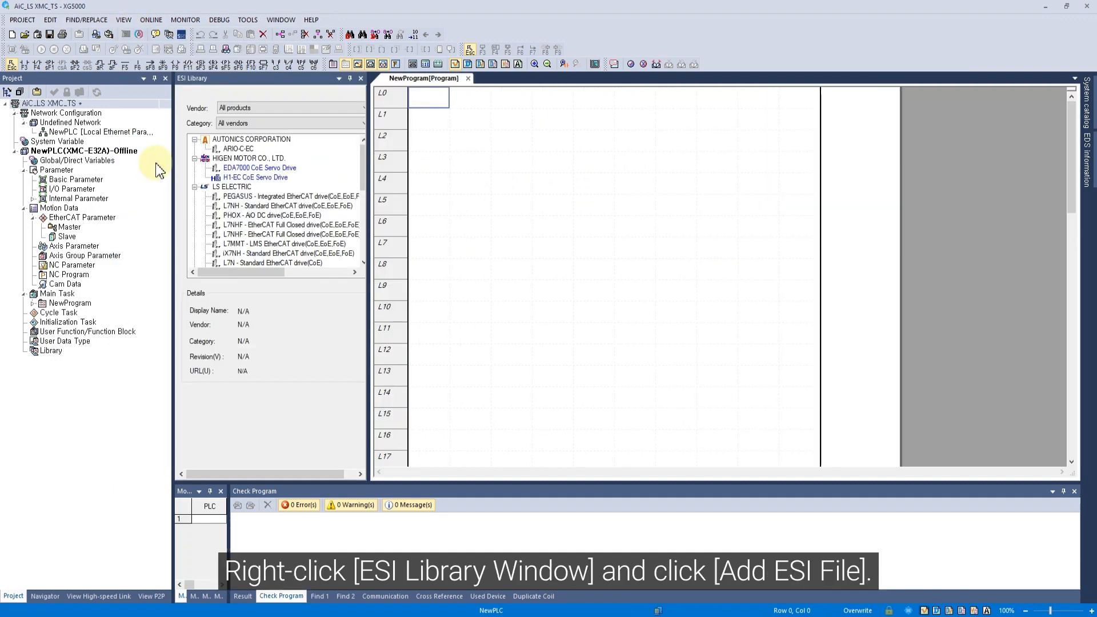
pyautogui.moveTo(319, 166)
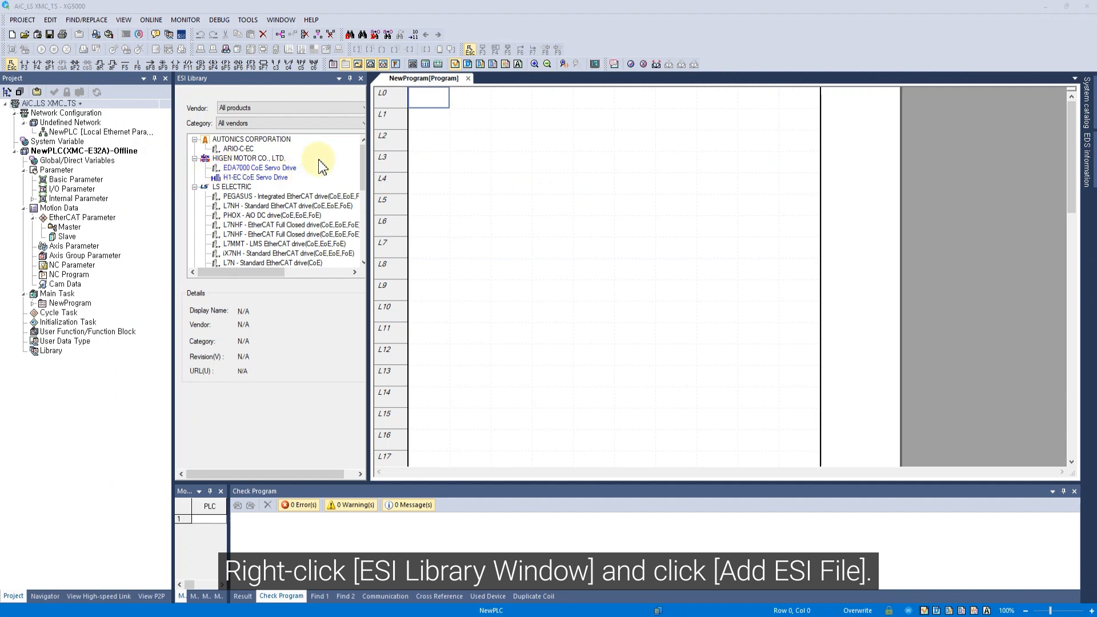
pyautogui.rightClick(318, 168)
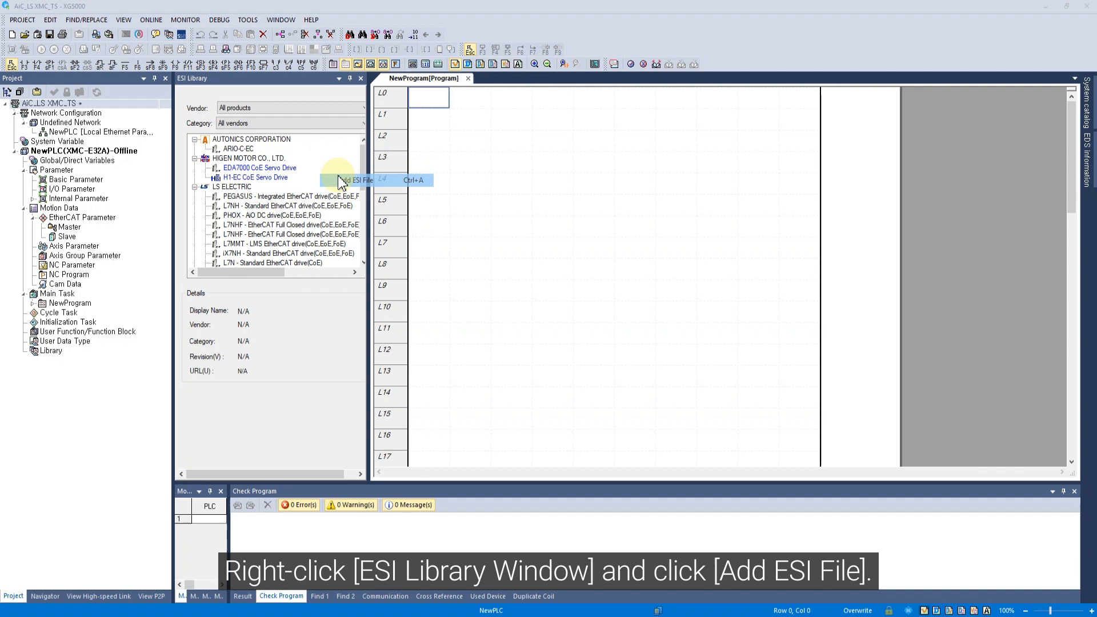
pyautogui.click(346, 180)
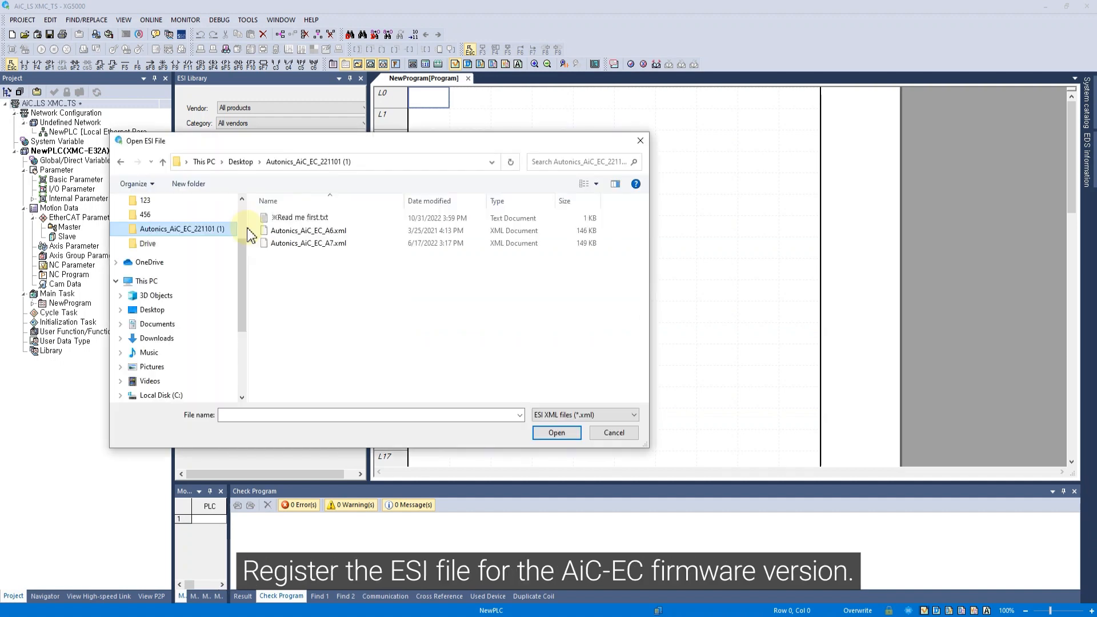
pyautogui.click(308, 243)
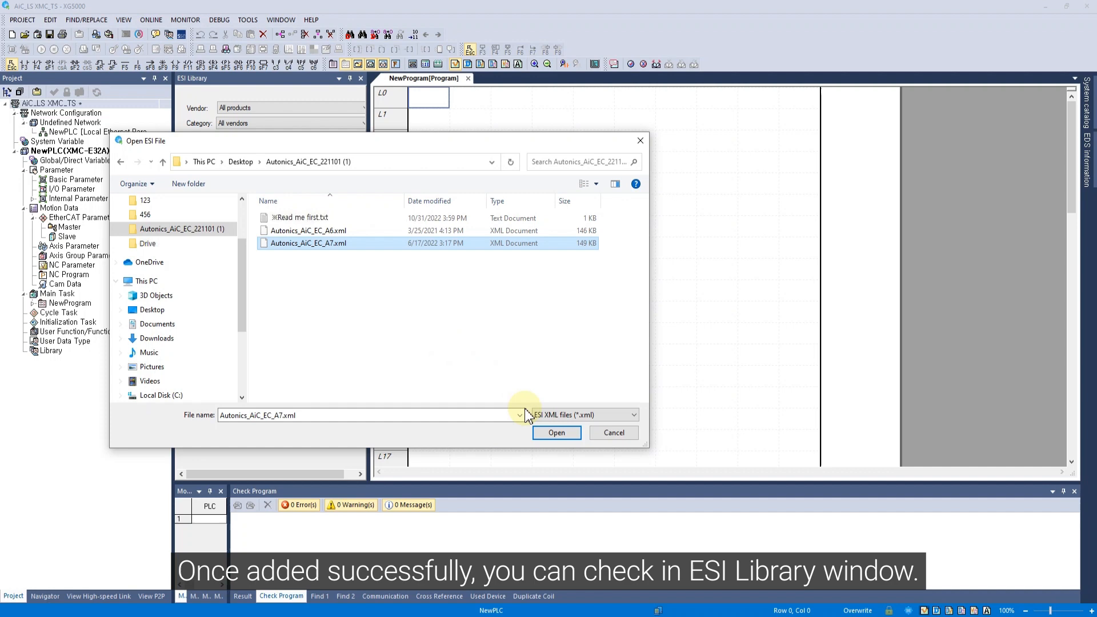
pyautogui.click(556, 433)
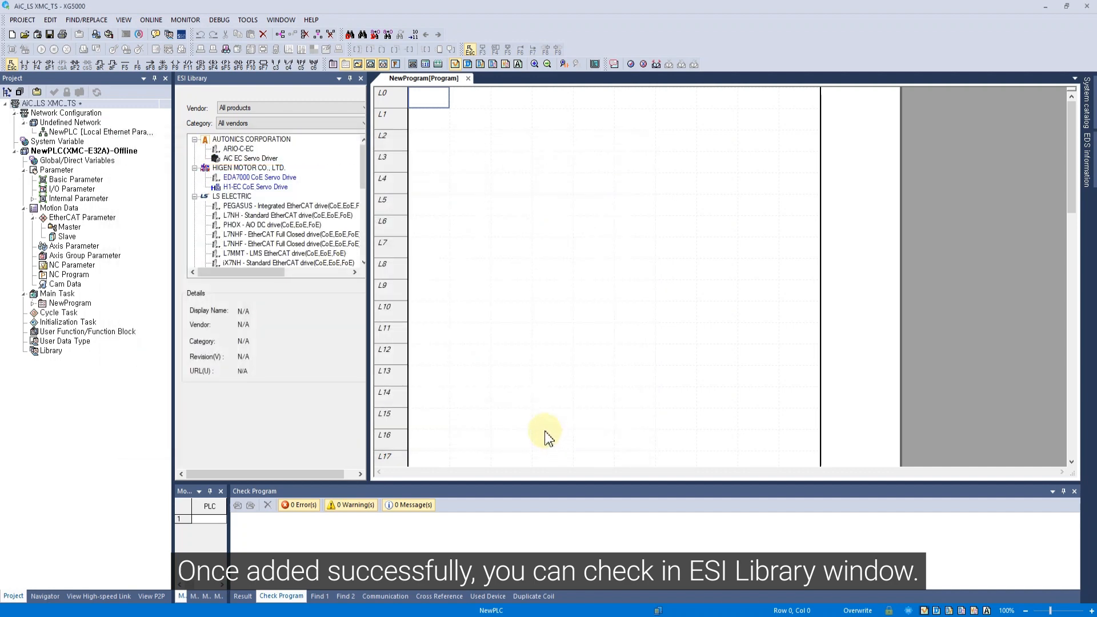
# - Add AUTONICS CORPORATION's AiC EC Servo Driver as a new EtherCAT slave
pyautogui.click(249, 158)
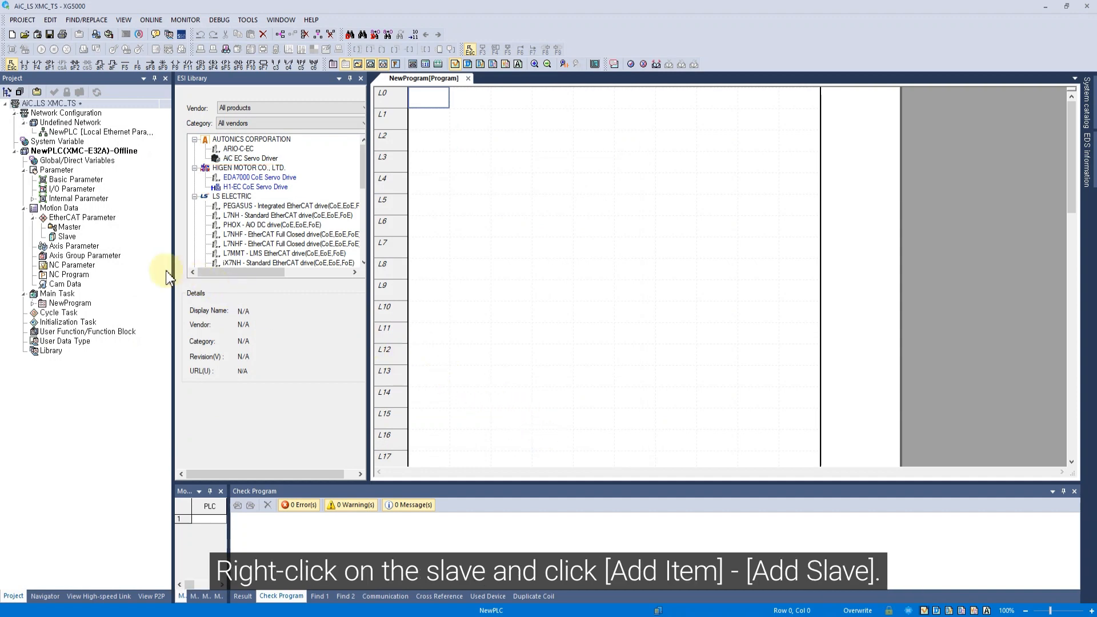
pyautogui.rightClick(67, 236)
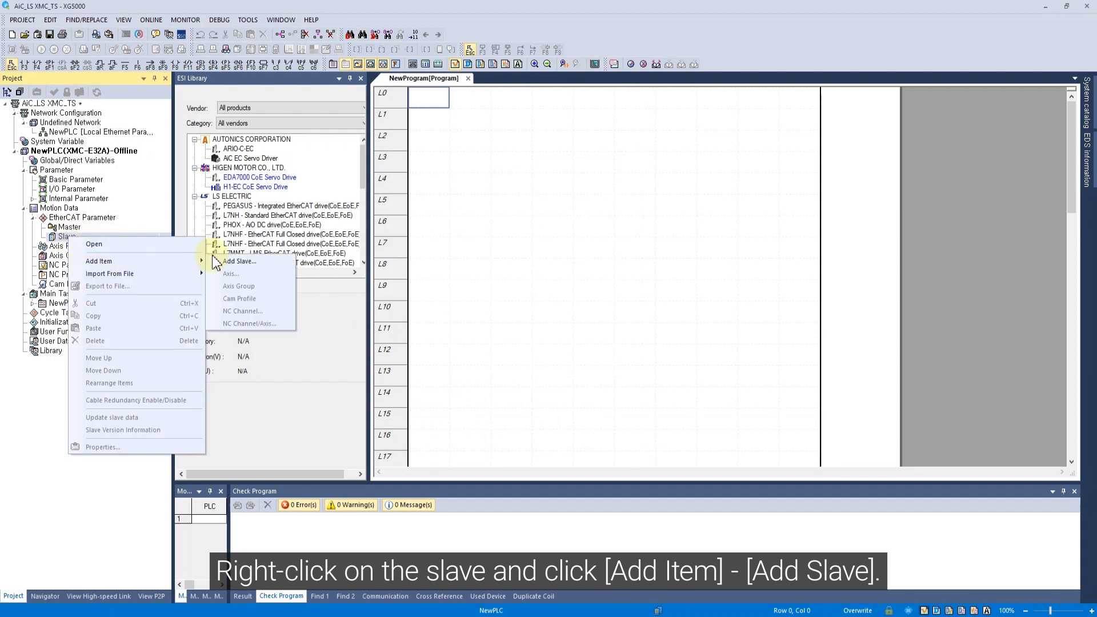
pyautogui.click(239, 261)
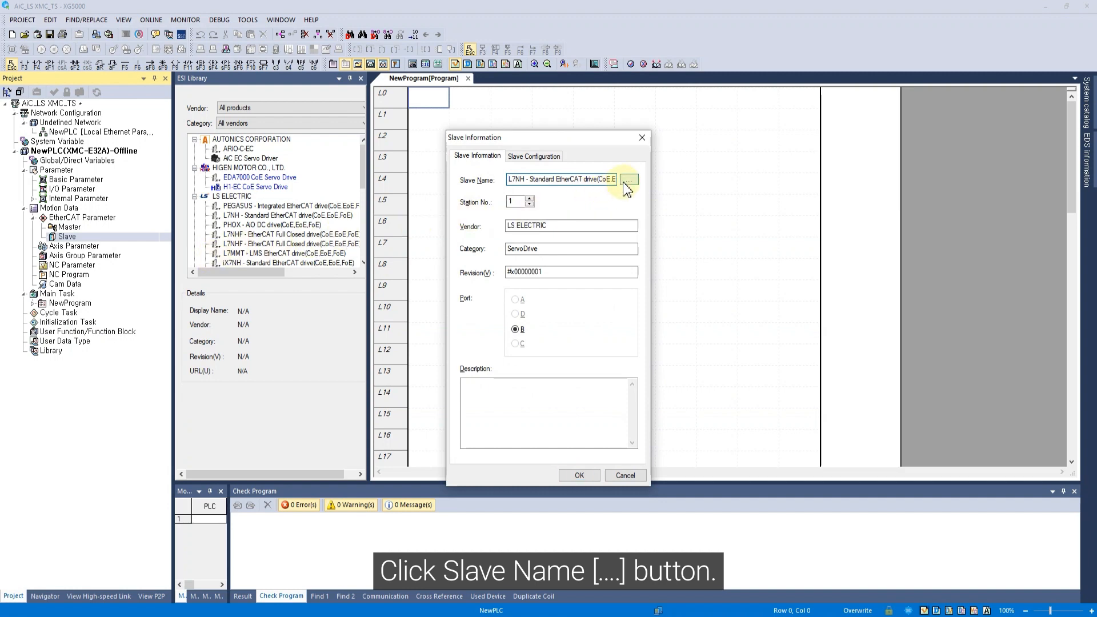
pyautogui.click(629, 178)
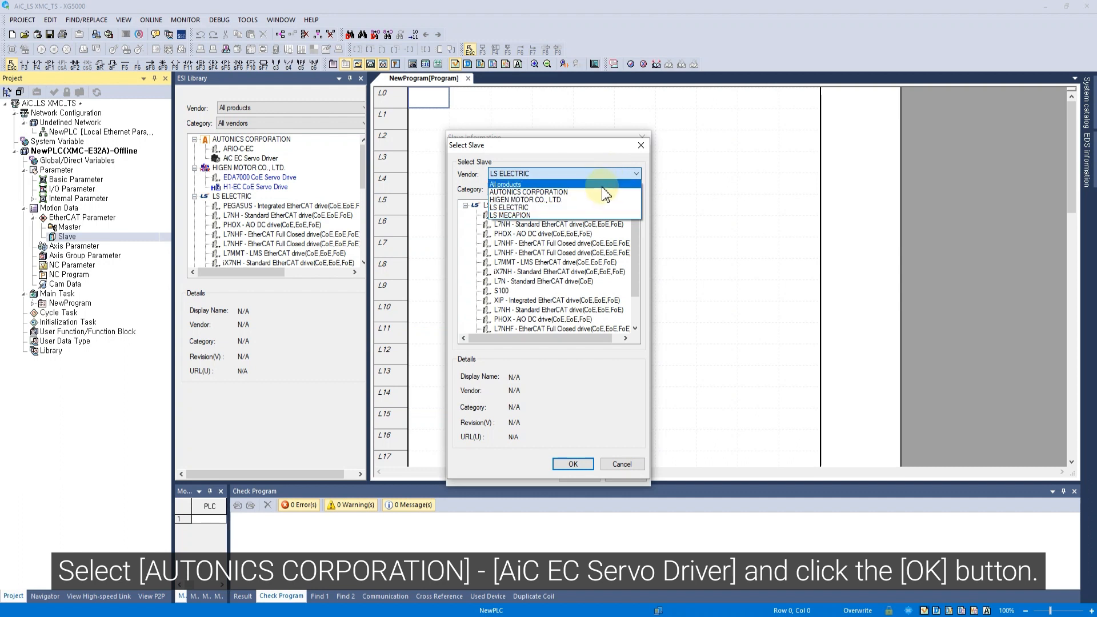
pyautogui.click(530, 192)
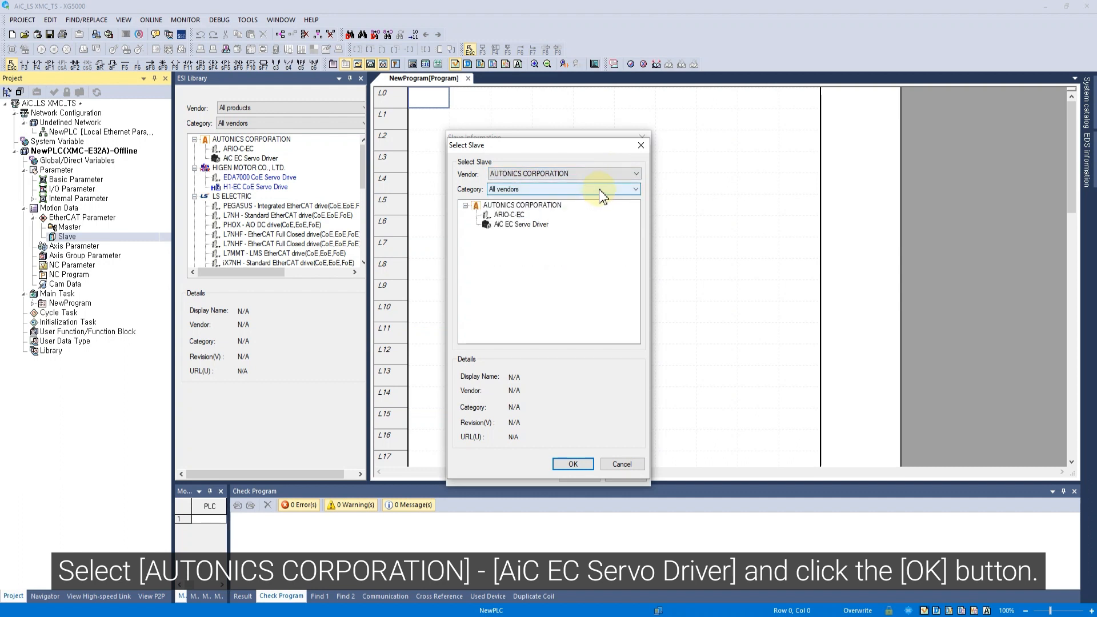
pyautogui.click(520, 224)
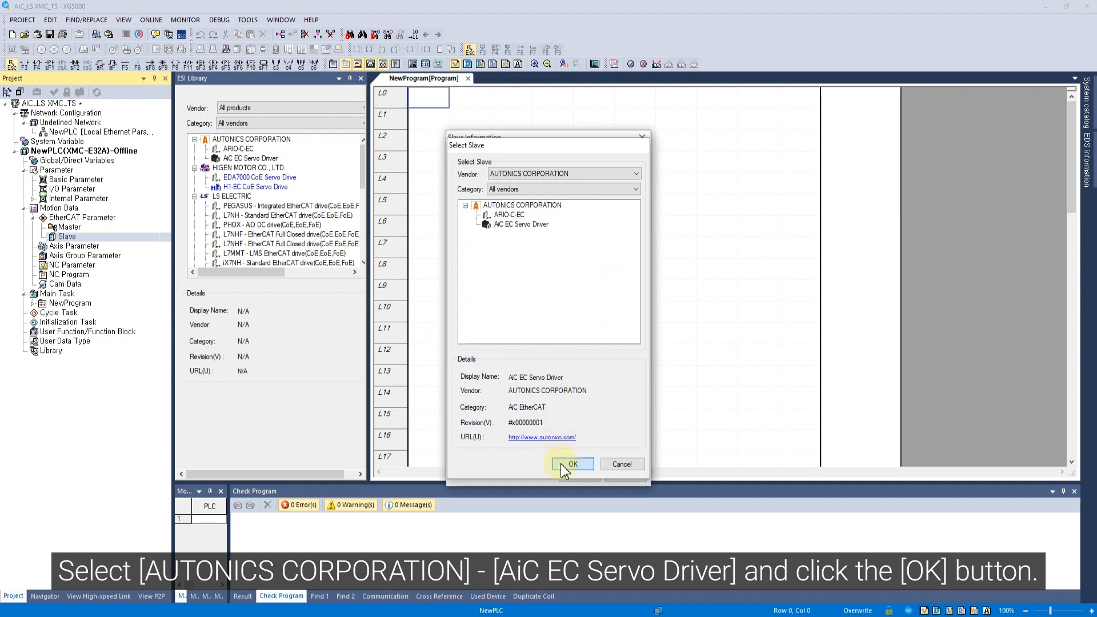
pyautogui.click(572, 464)
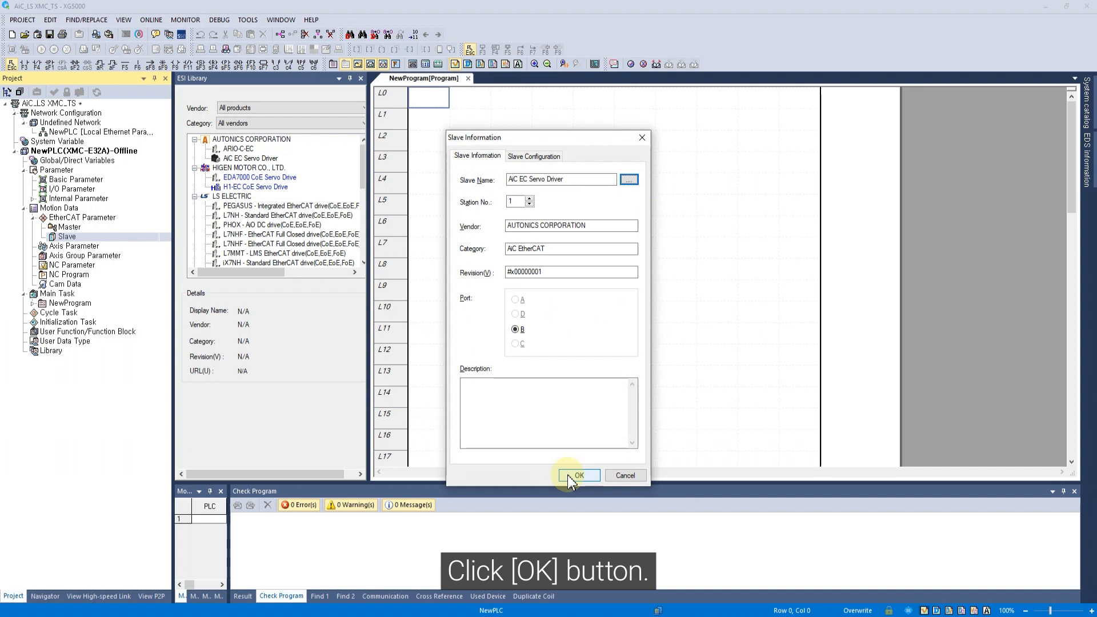
pyautogui.click(578, 475)
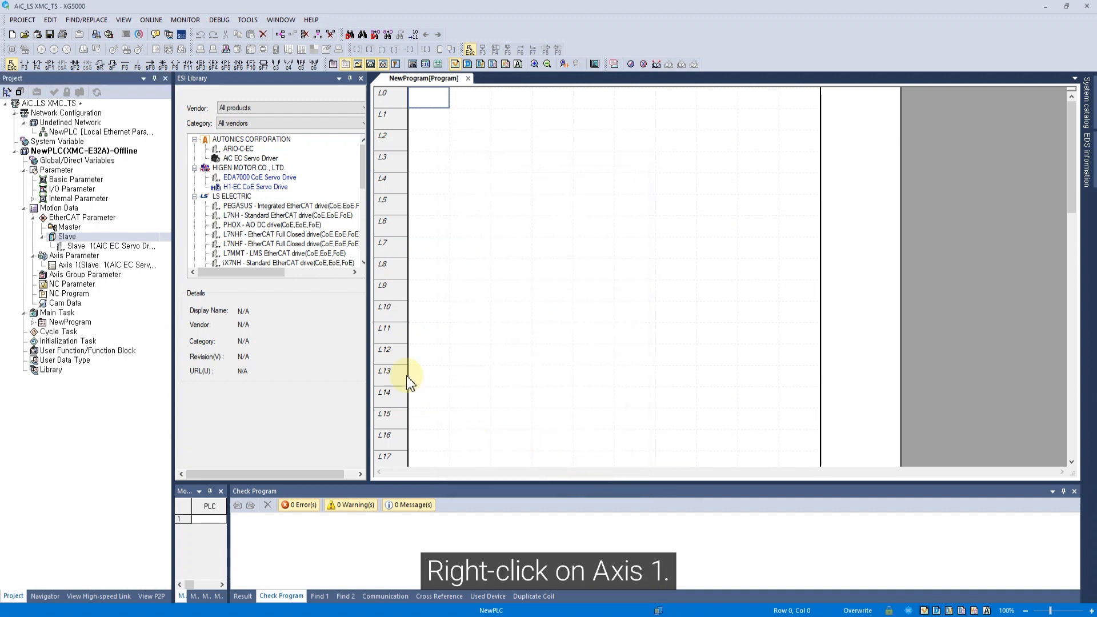
# - Assign Axis 1 to Slave 1, the AiC EC Servo Driver
pyautogui.rightClick(105, 264)
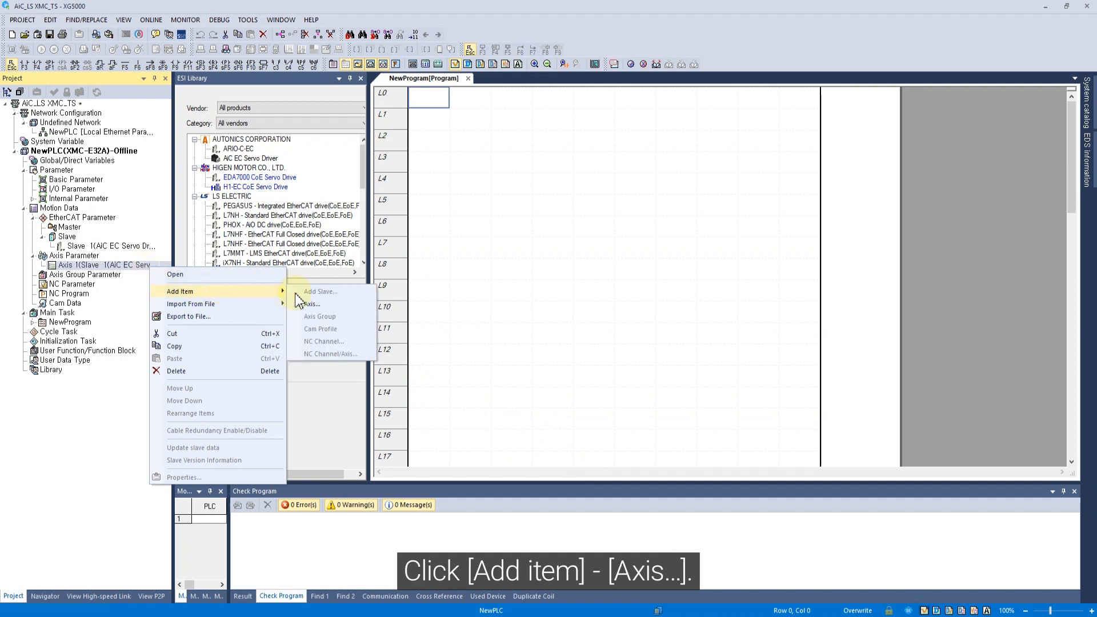
pyautogui.click(310, 304)
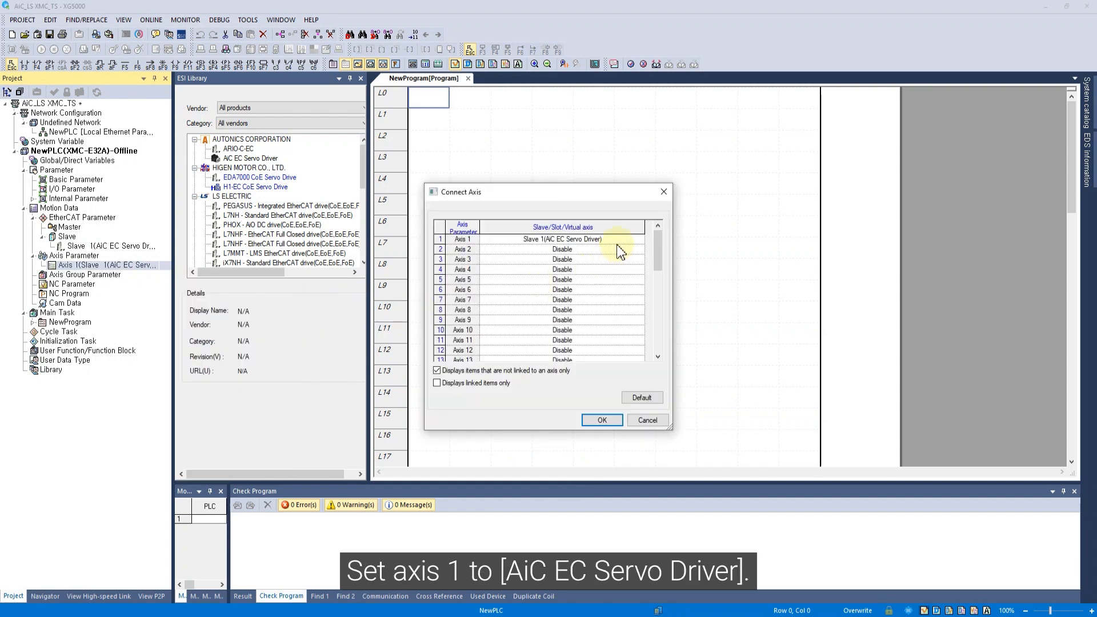
pyautogui.moveTo(621, 249)
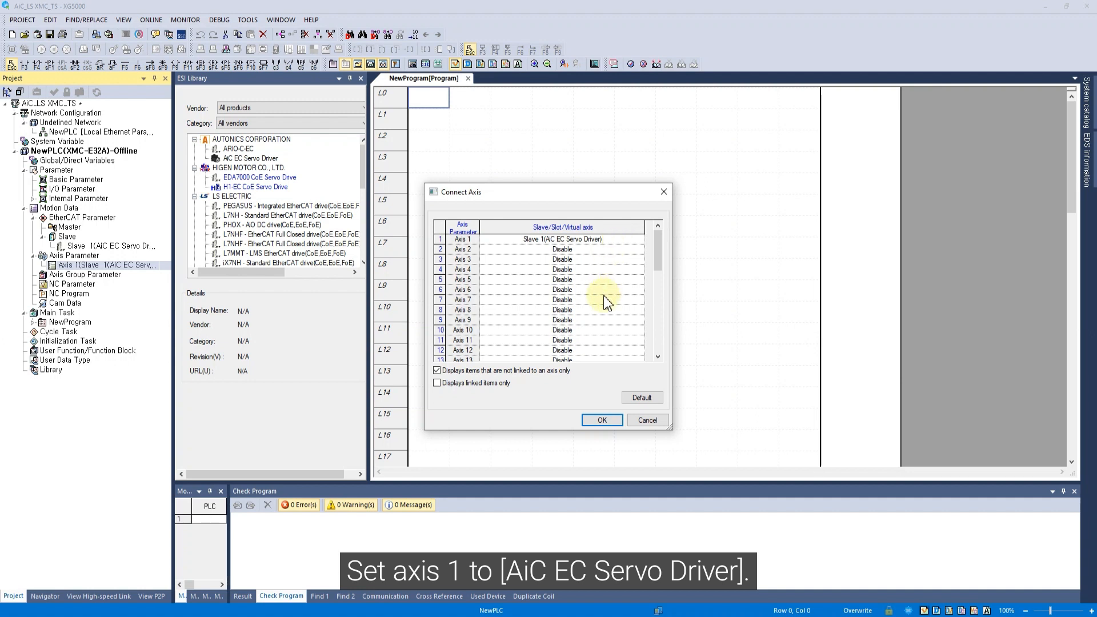
pyautogui.click(600, 420)
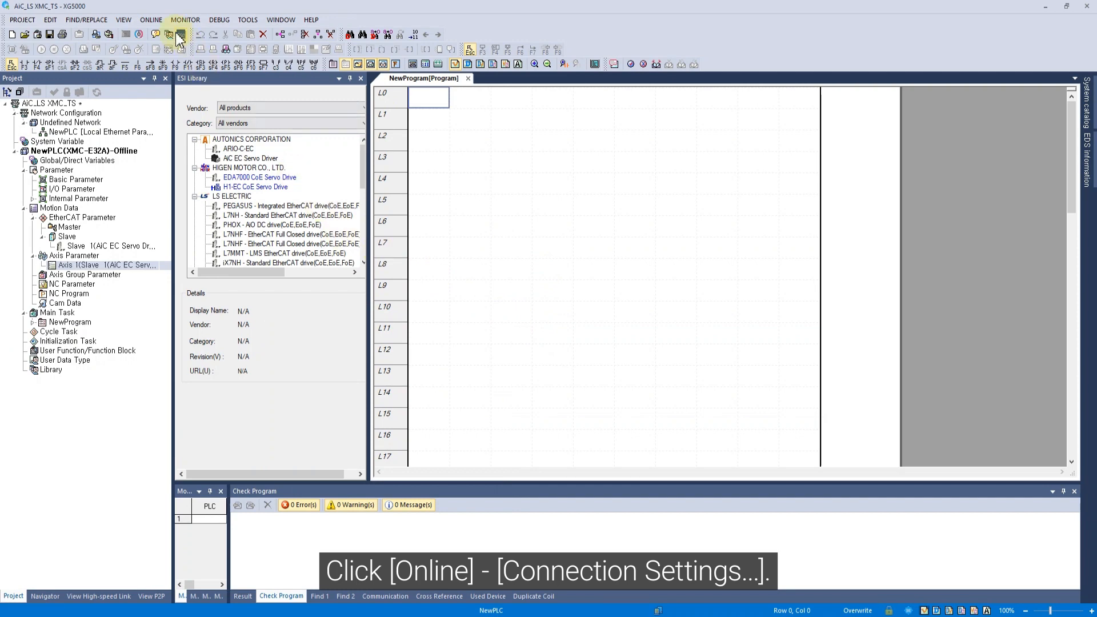
# - Connect XG5000 to the XMC-E32A PLC over USB through Connection Settings
pyautogui.click(150, 19)
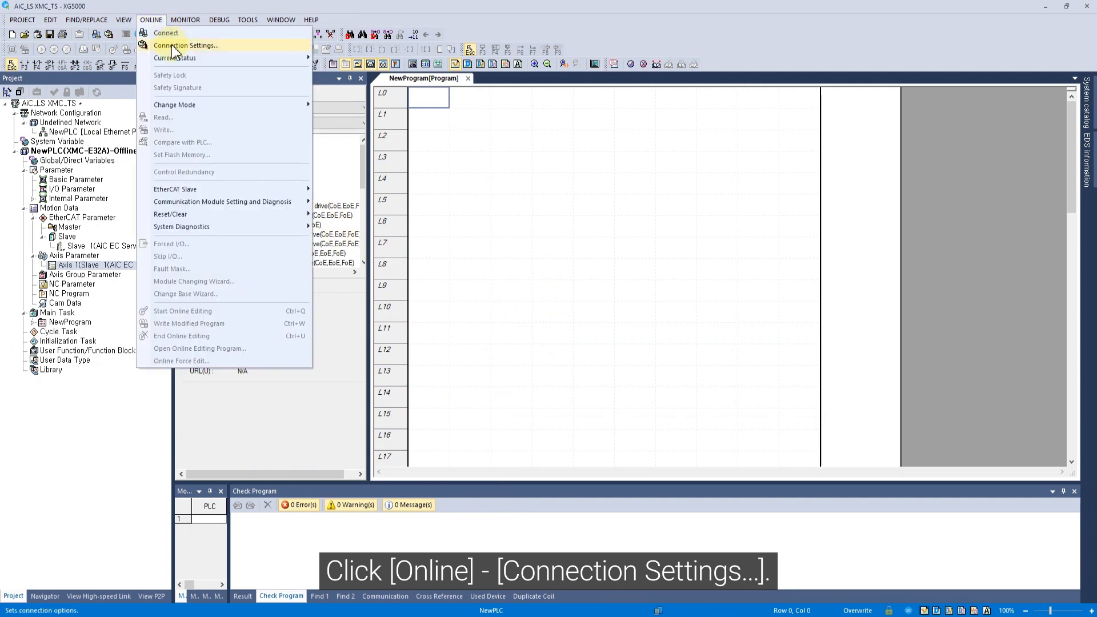
pyautogui.click(186, 45)
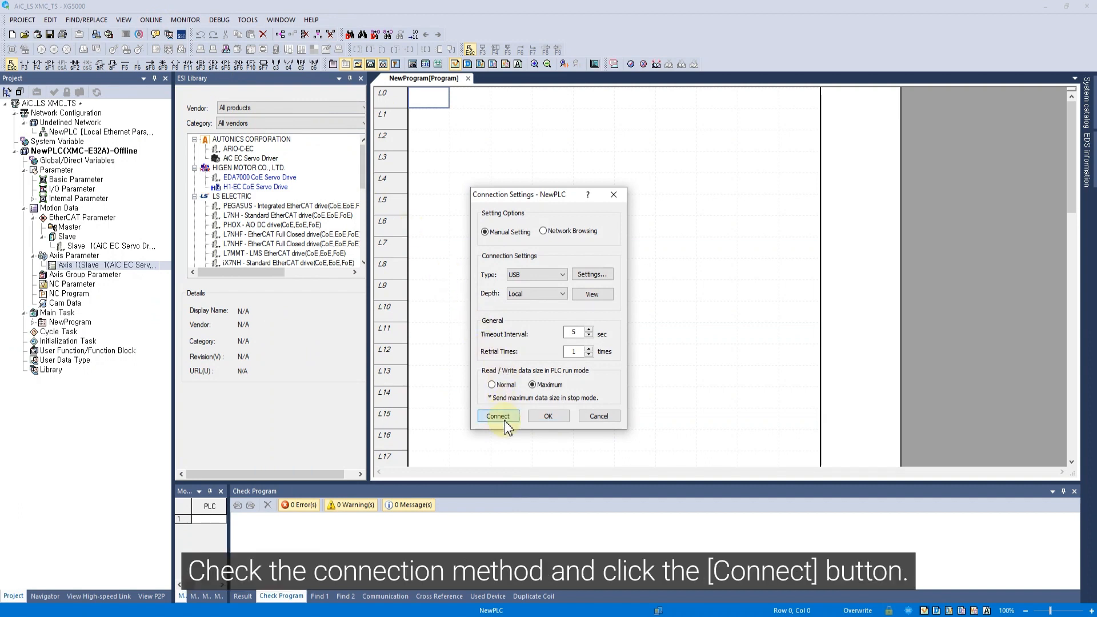
pyautogui.click(498, 416)
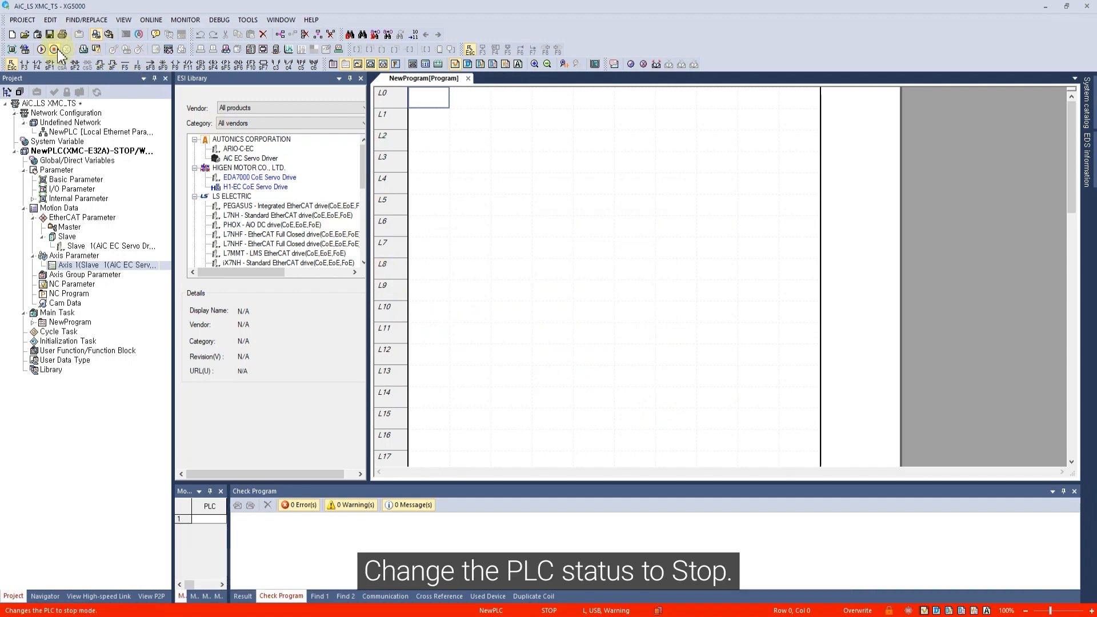
pyautogui.moveTo(59, 55)
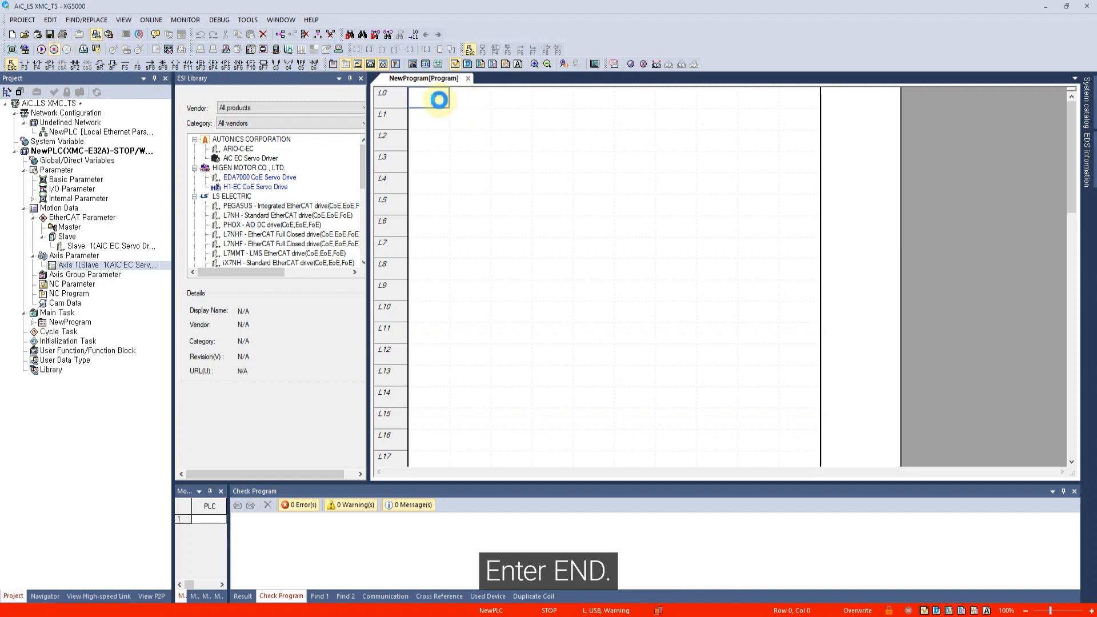
# - Enter an END instruction on the first rung and confirm adding it
pyautogui.write('END')
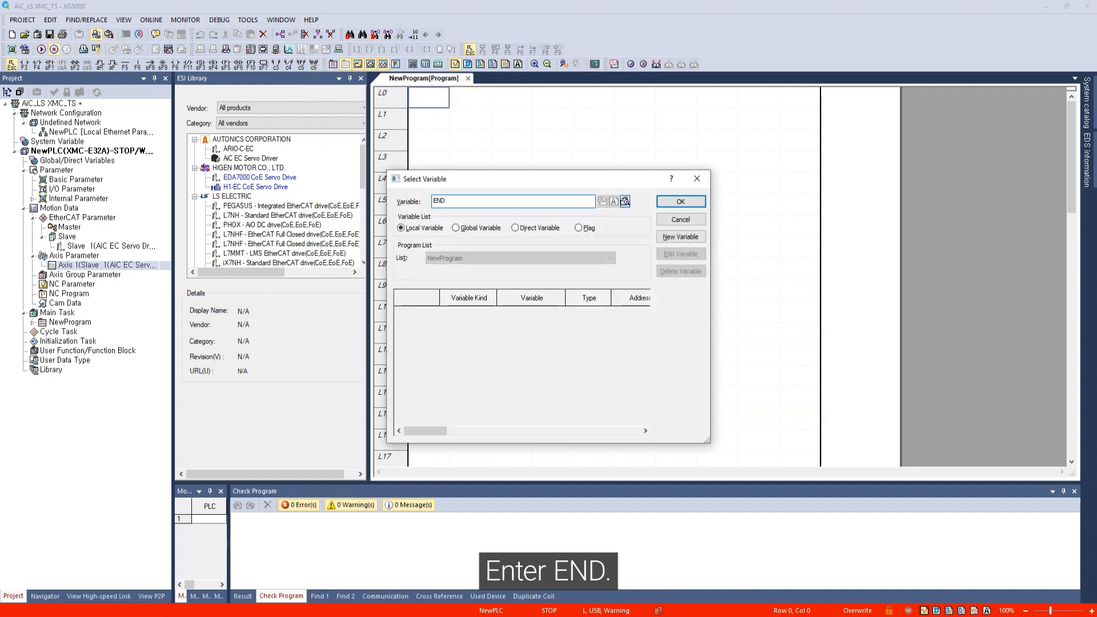
pyautogui.click(679, 236)
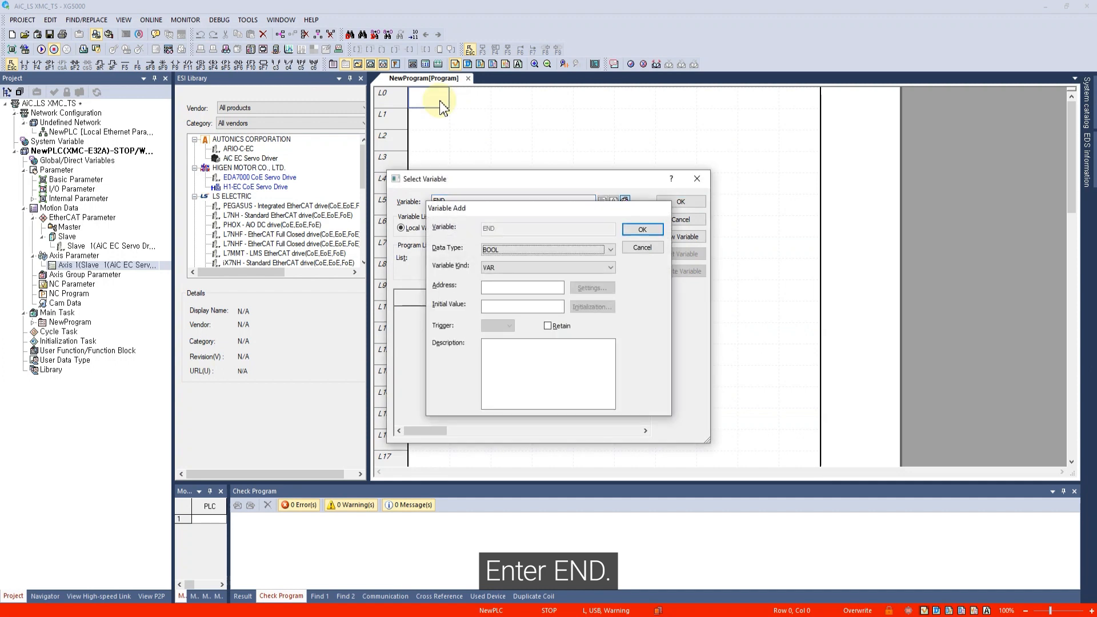
pyautogui.click(641, 229)
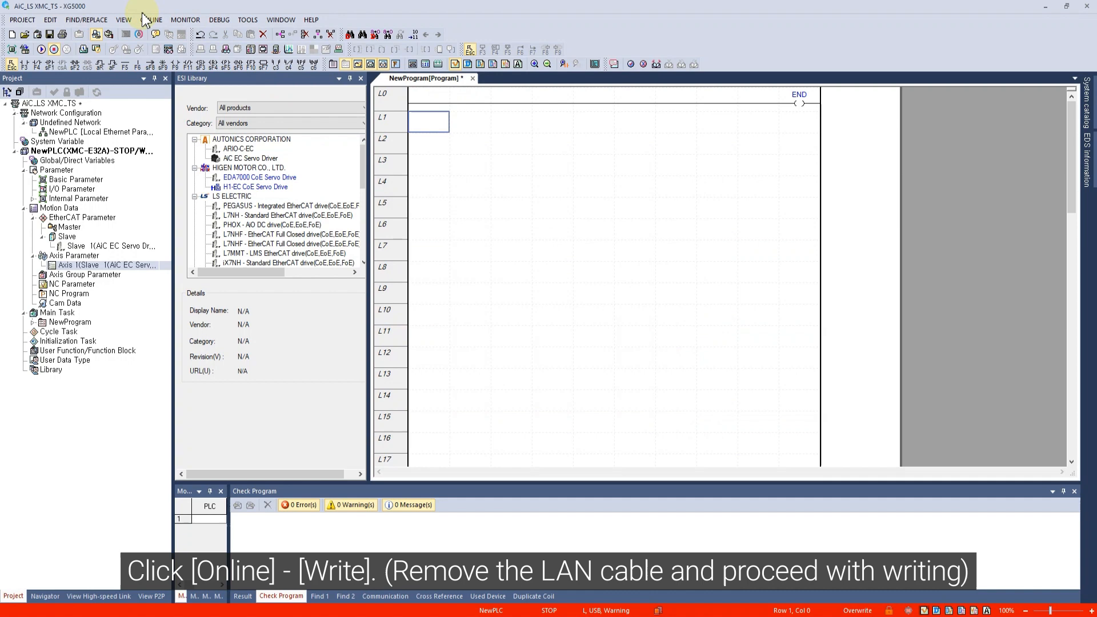
# - Download the program and parameters to the PLC with Write to PLC
pyautogui.click(151, 20)
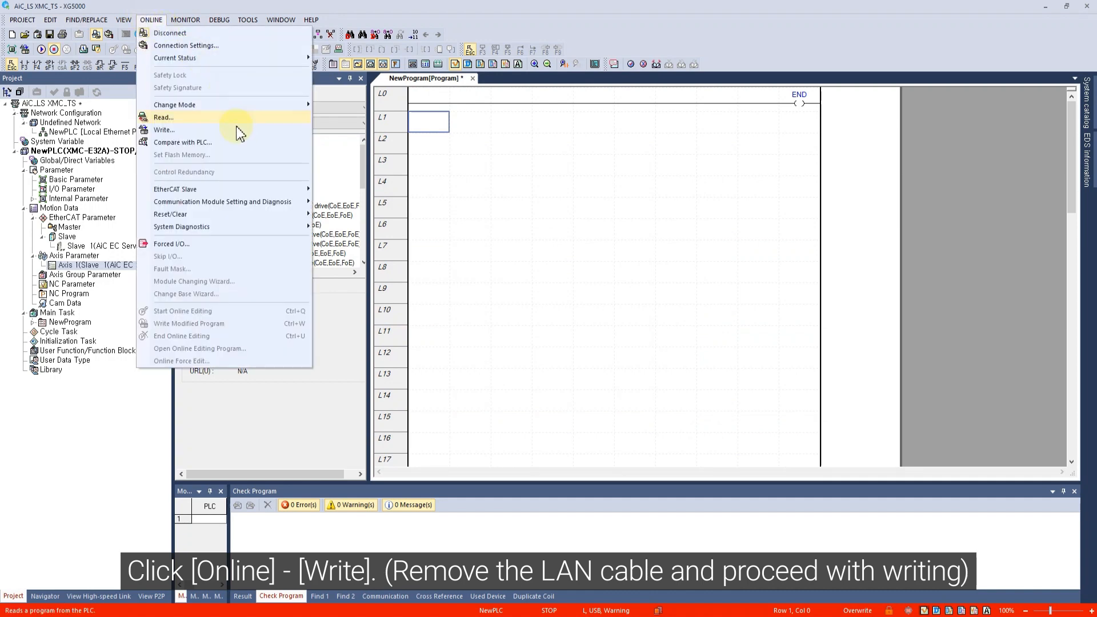
pyautogui.click(164, 130)
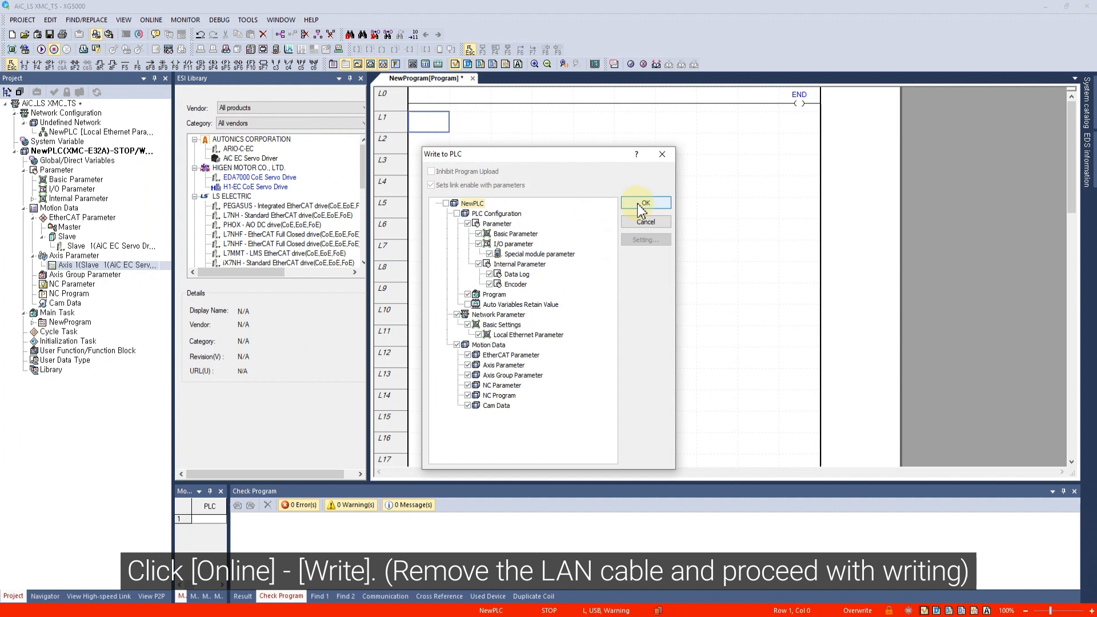
pyautogui.click(644, 203)
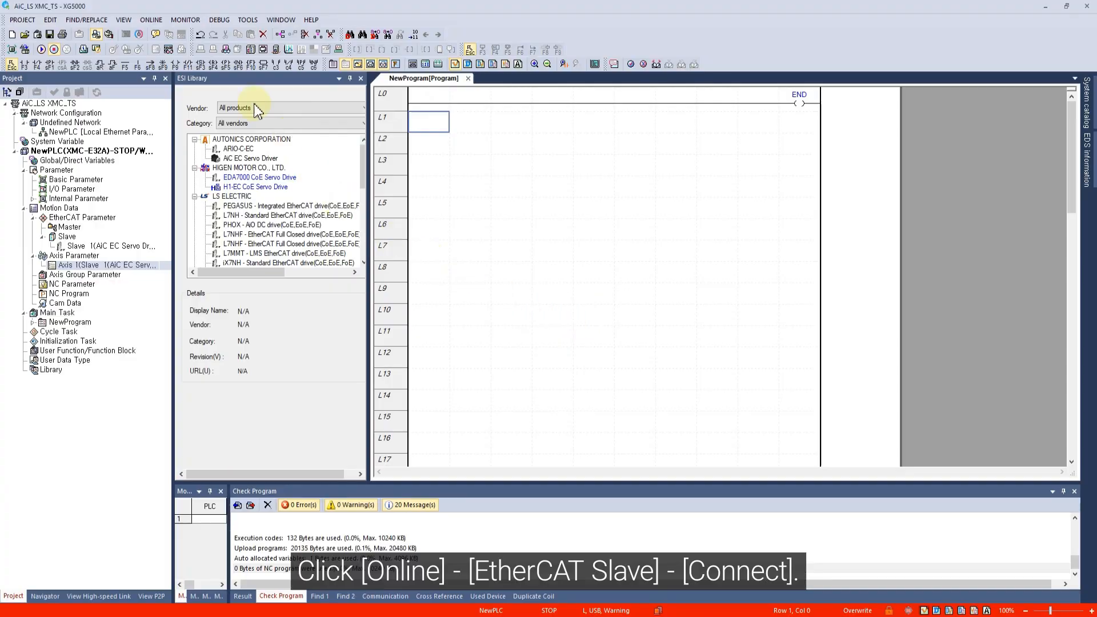
# - Connect the EtherCAT slave and acknowledge the success message
pyautogui.click(151, 18)
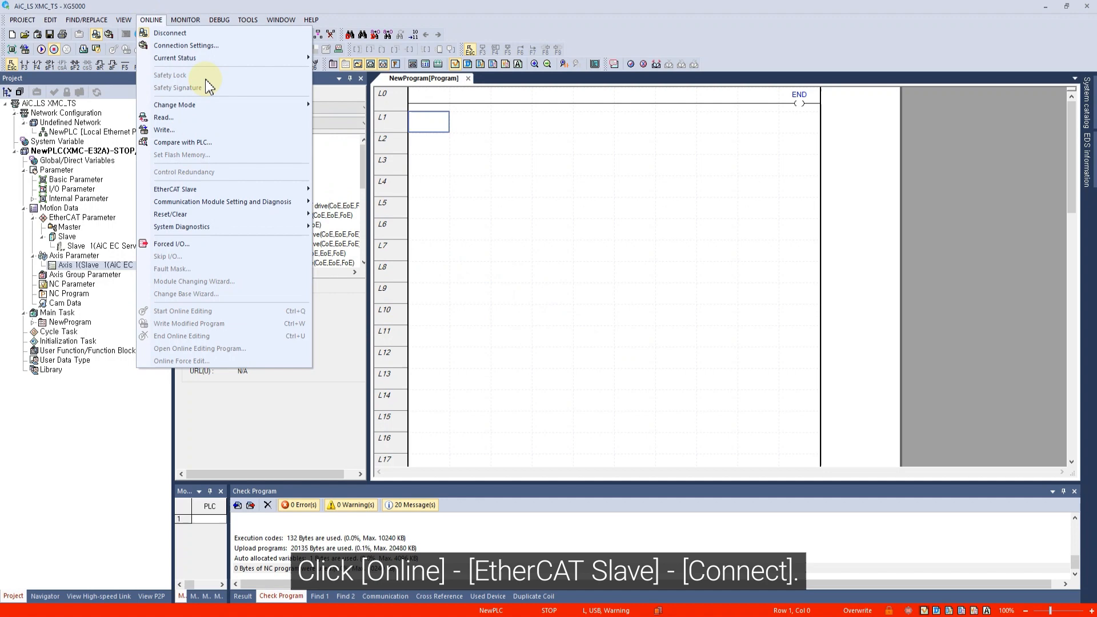
pyautogui.click(175, 189)
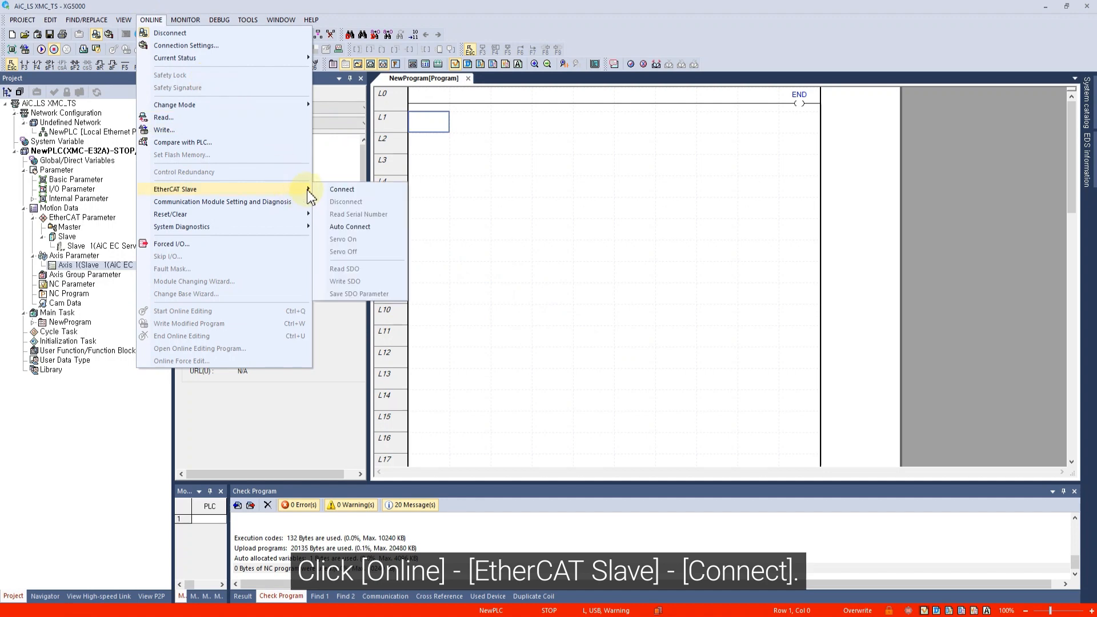
pyautogui.click(342, 189)
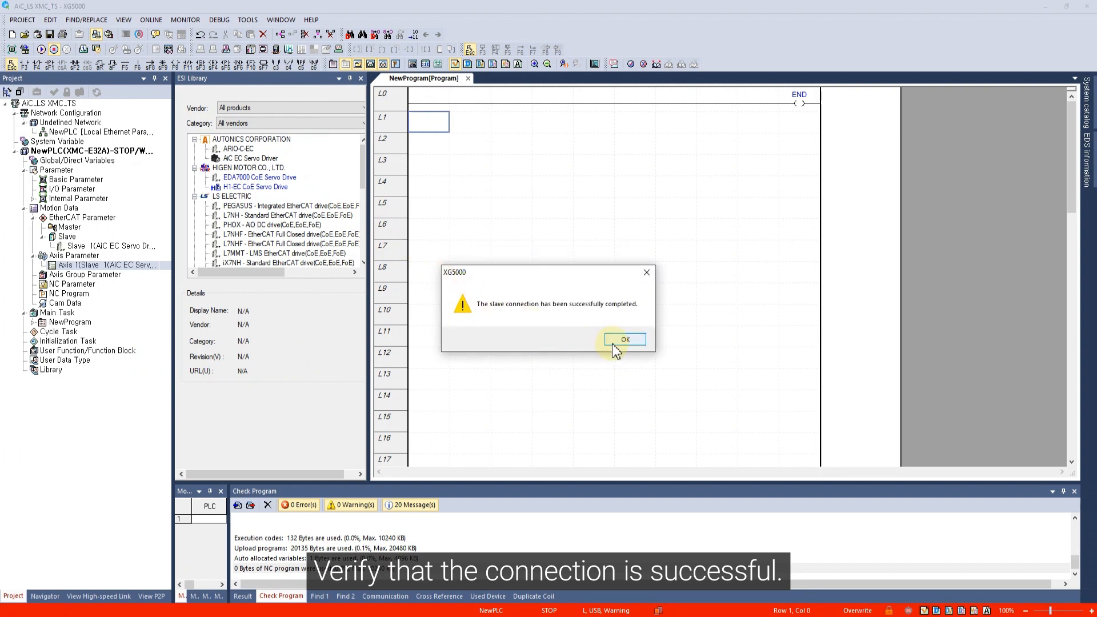
pyautogui.click(624, 340)
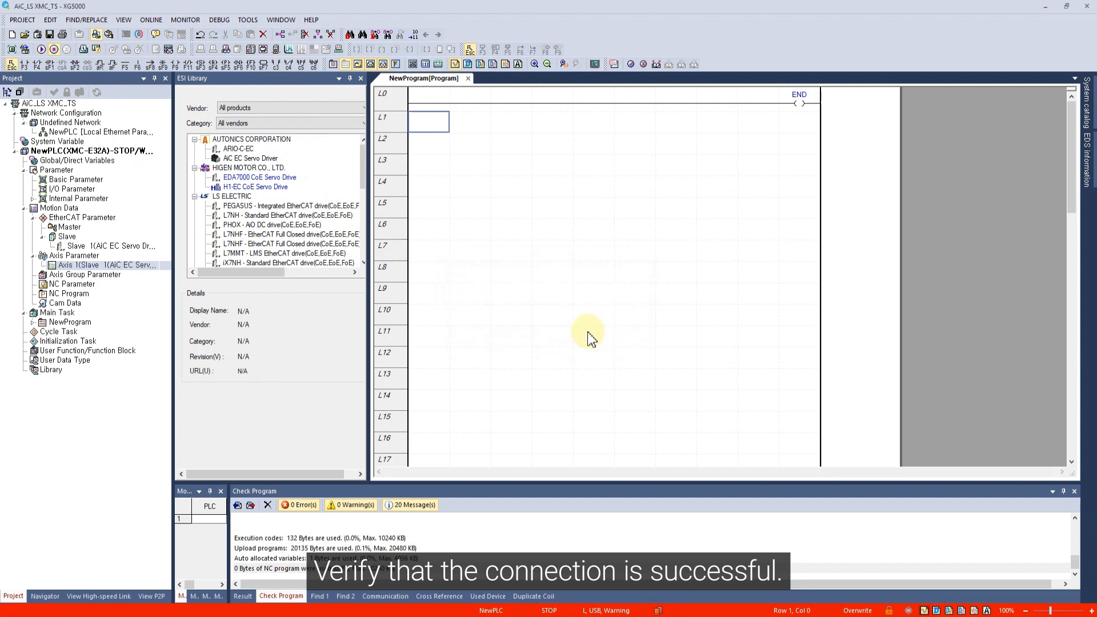
pyautogui.moveTo(184, 18)
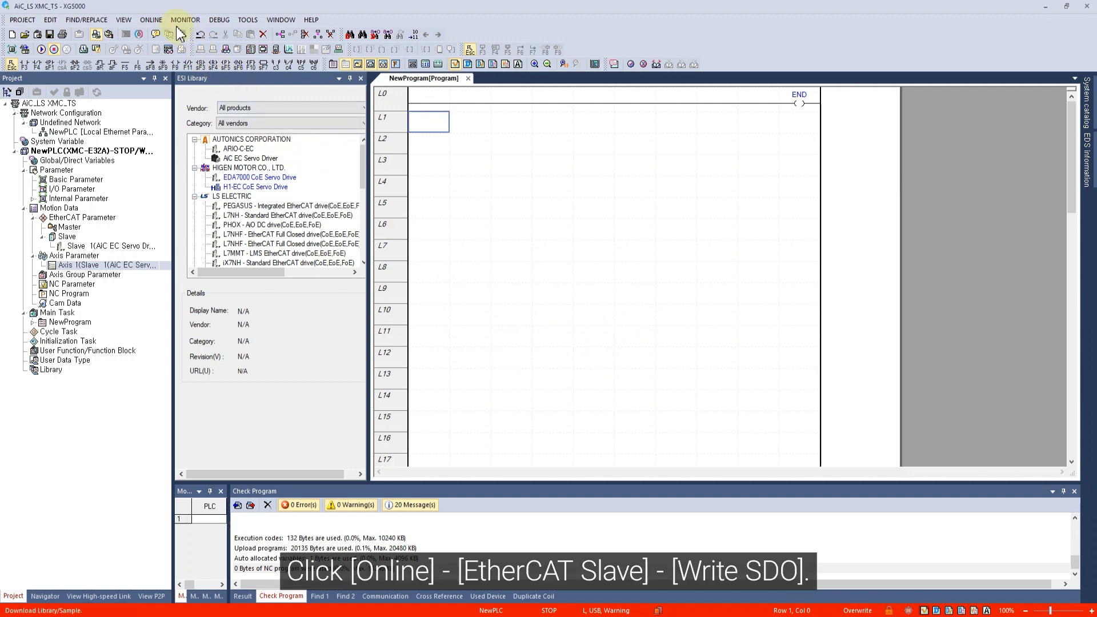
# - Run Write SDO on the EtherCAT slave, confirm, and acknowledge 'Writing completed'
pyautogui.click(150, 18)
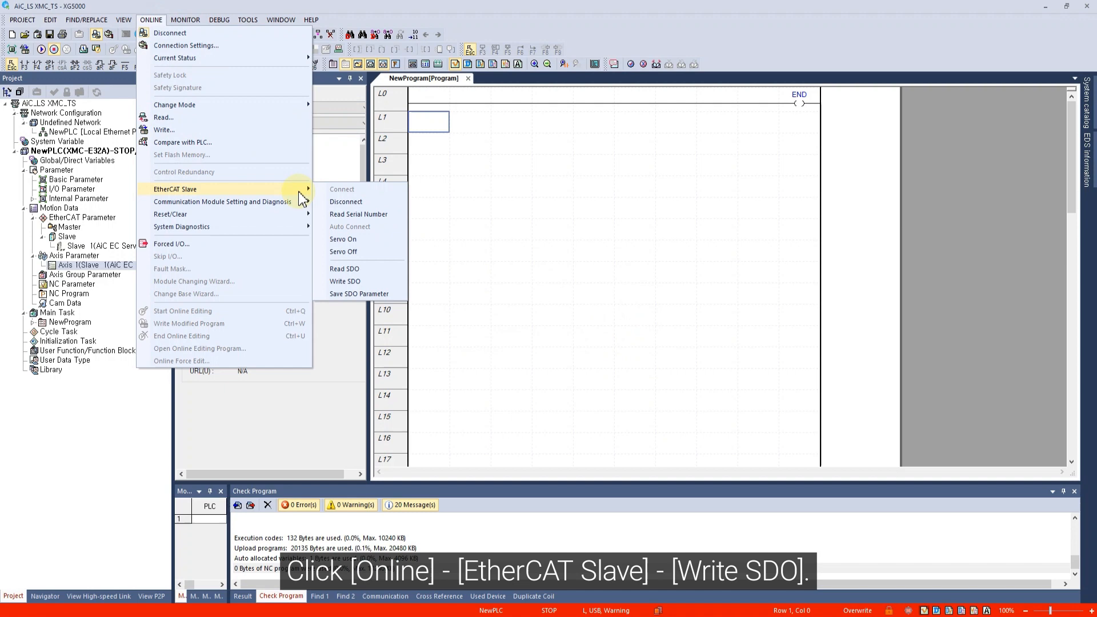
pyautogui.click(344, 280)
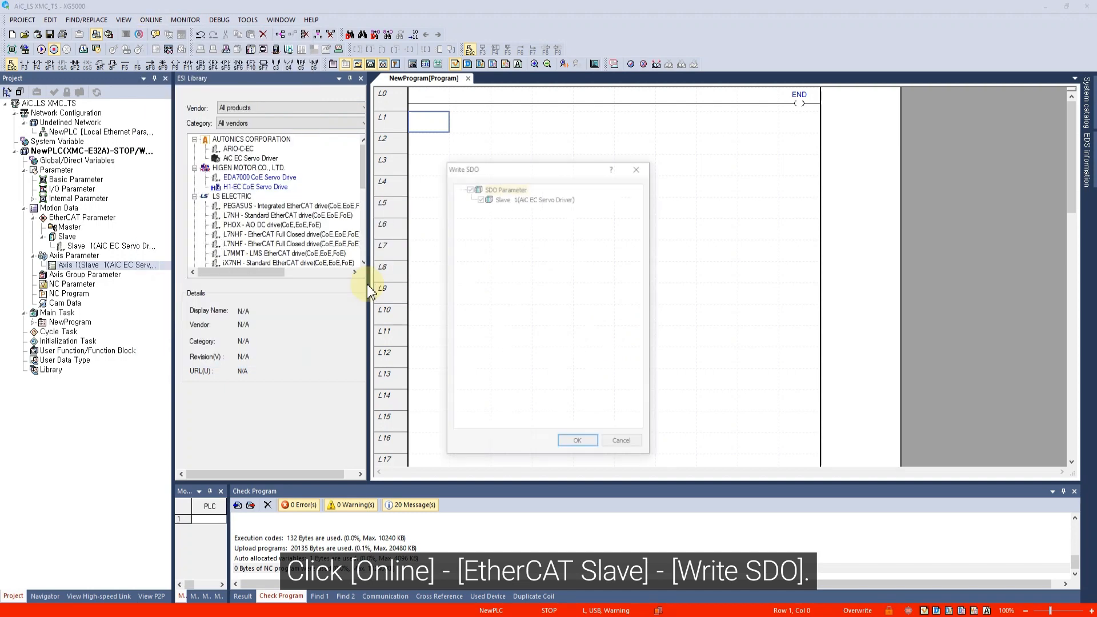
pyautogui.click(576, 440)
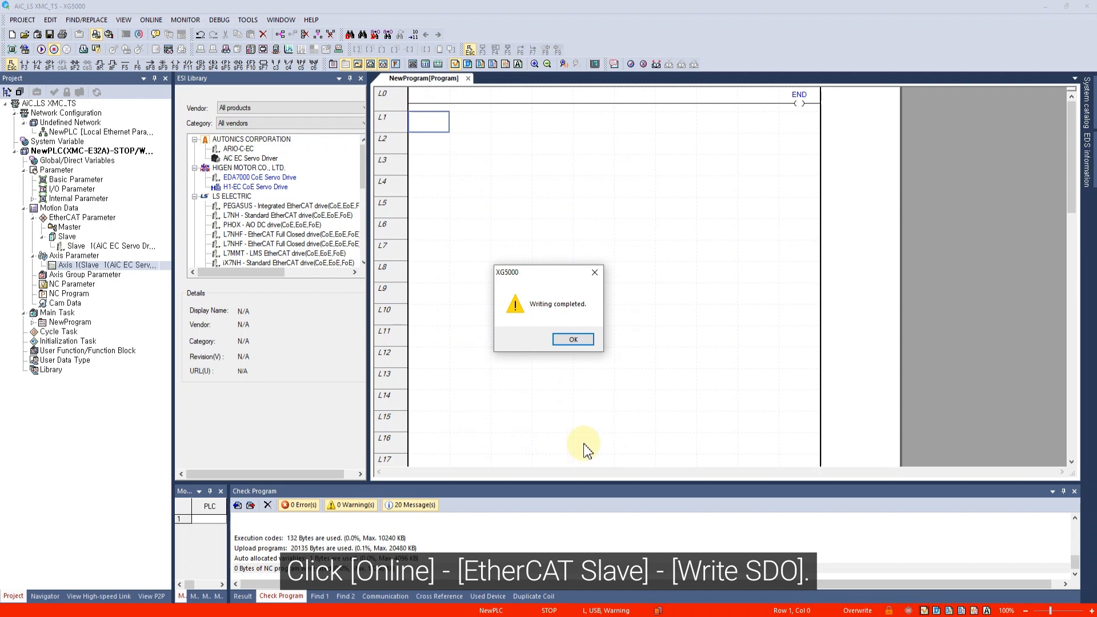
pyautogui.click(573, 339)
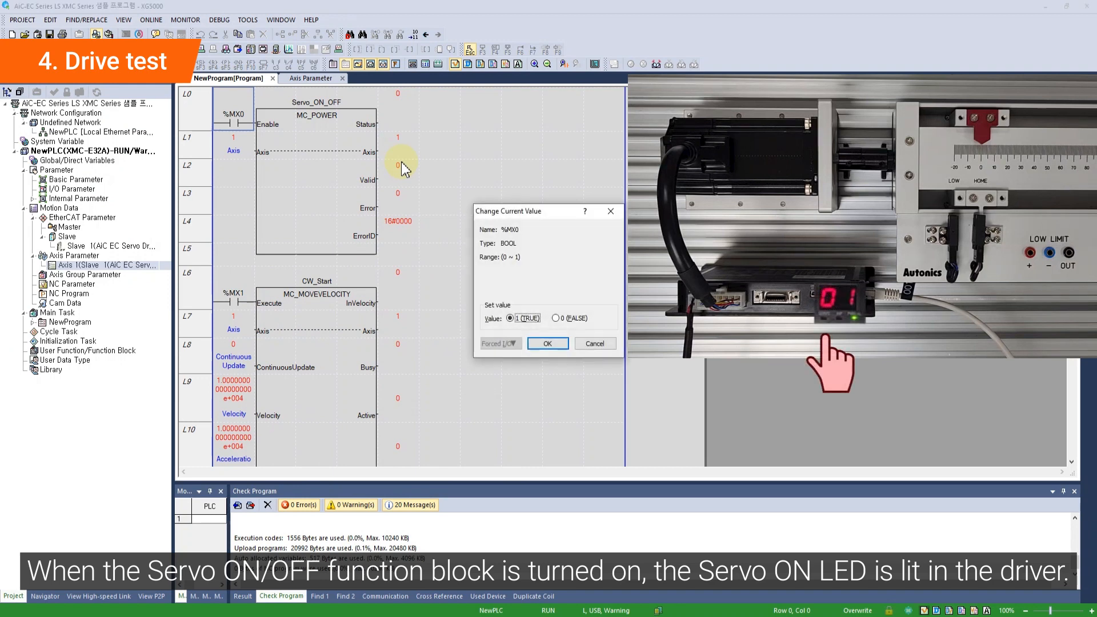
# - Set %MX0 to 1 (TRUE) to enable the MC_POWER block
pyautogui.click(548, 343)
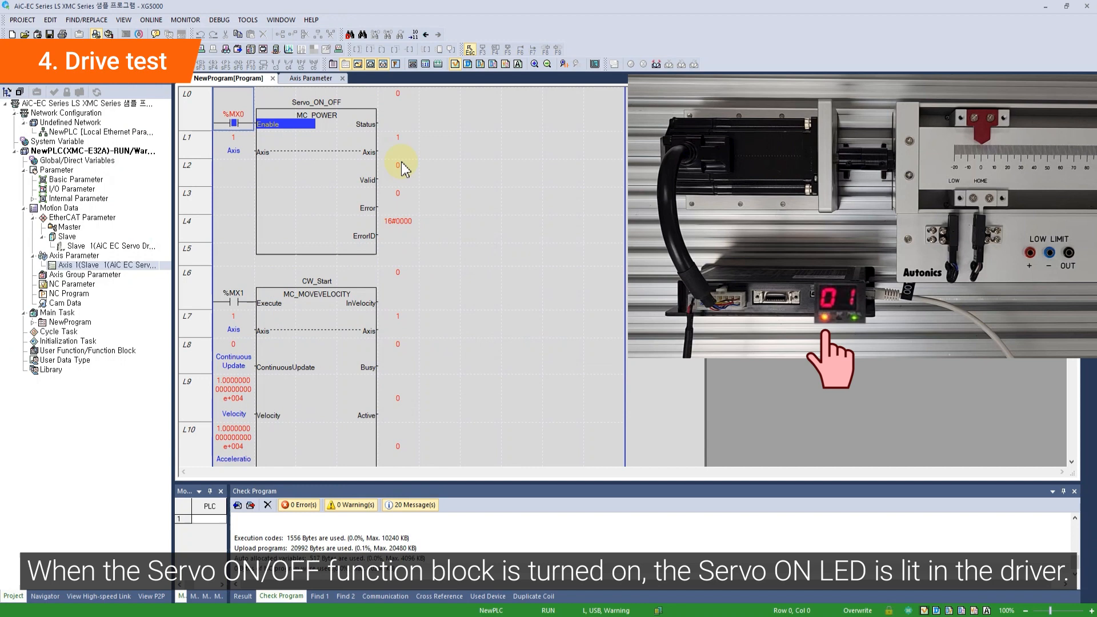
pyautogui.click(234, 124)
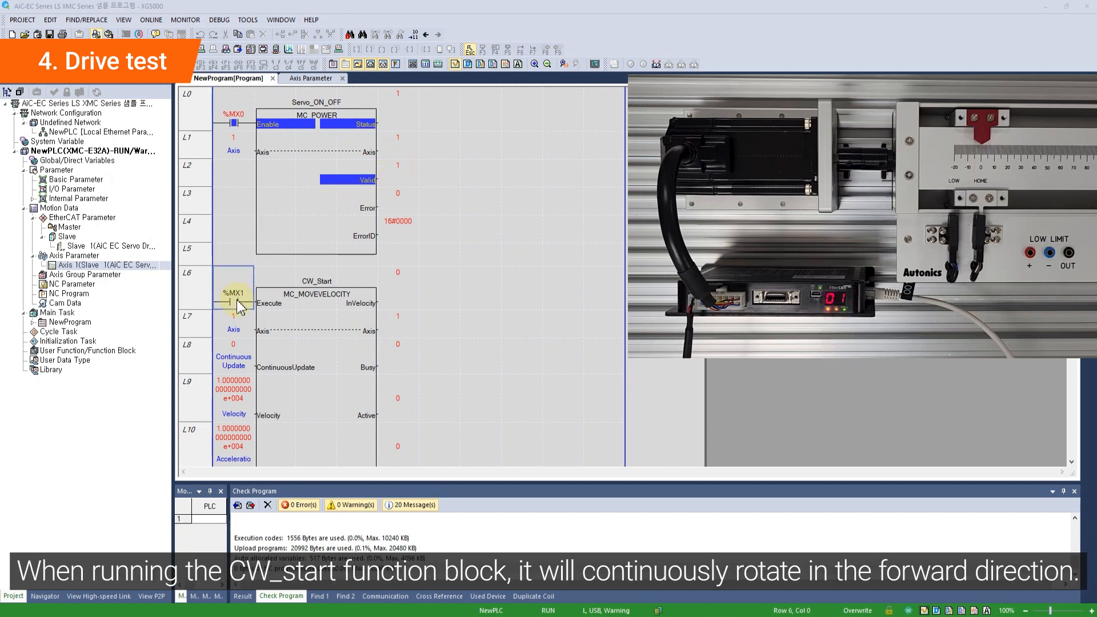
# - Set the %MX1 contact to 1 (TRUE) to start CW_Start forward rotation
pyautogui.doubleClick(233, 302)
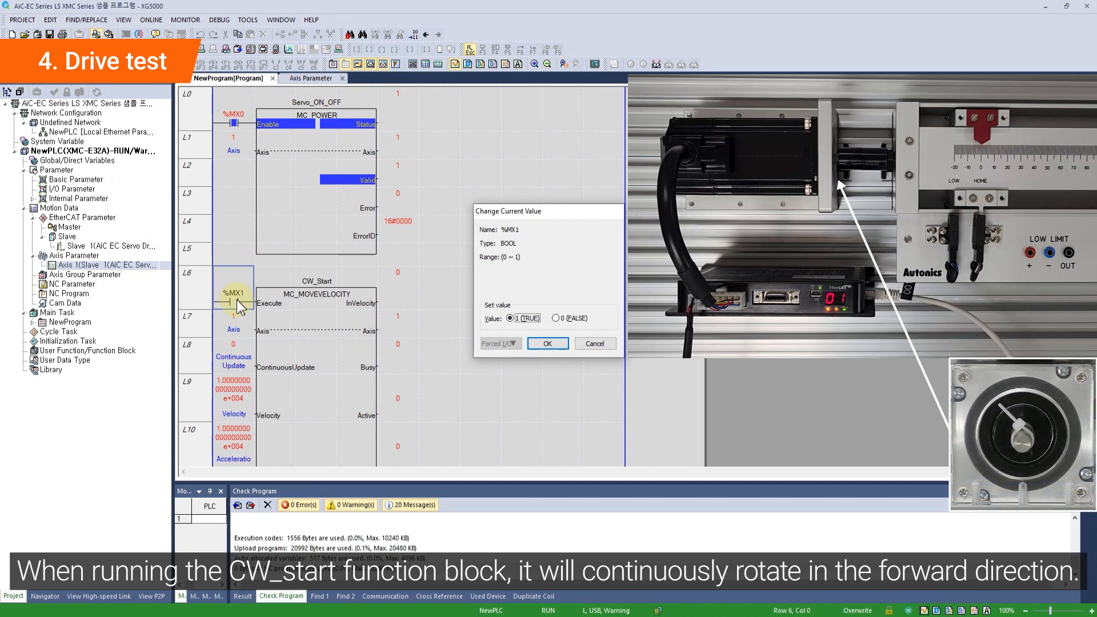
pyautogui.click(547, 343)
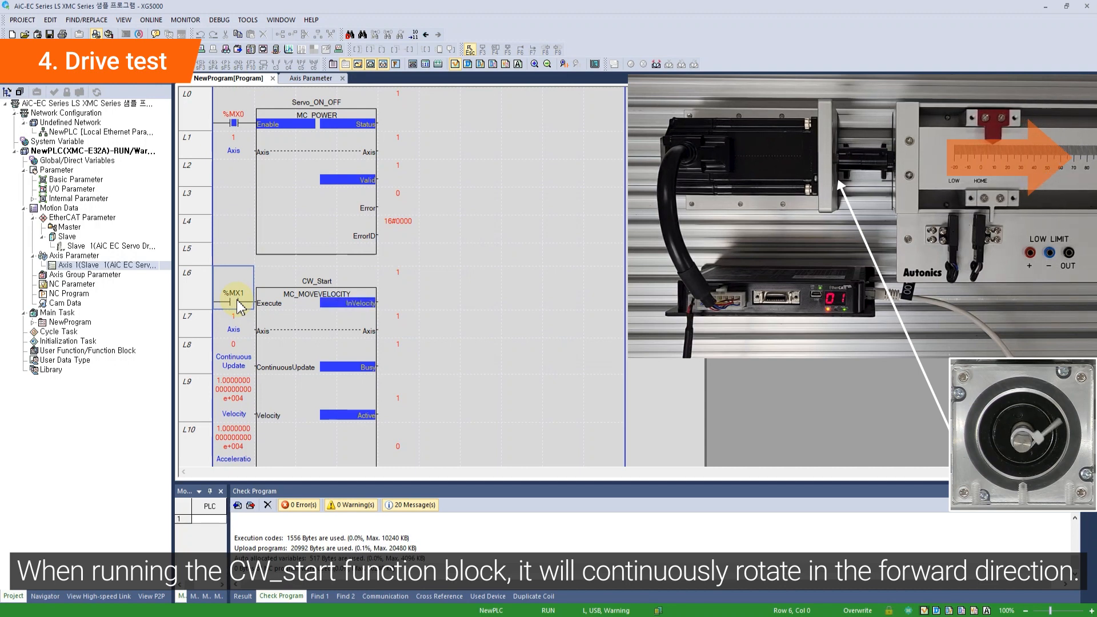
pyautogui.scroll(-3)
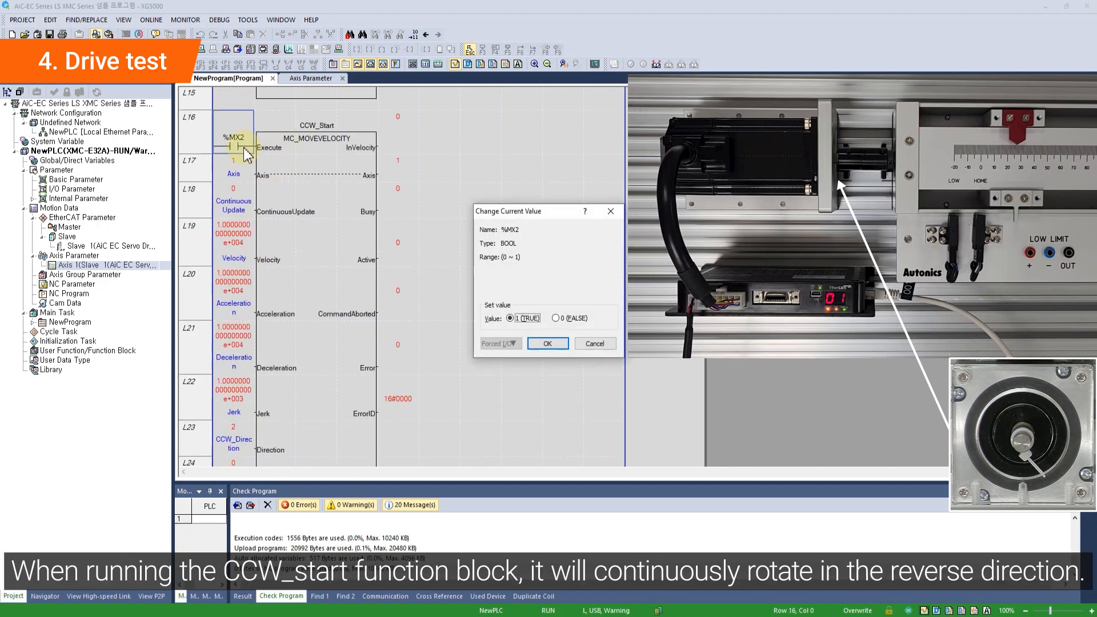
# - Set %MX2 TRUE for reverse rotation, then %MX3 TRUE to stop the motor
pyautogui.click(547, 343)
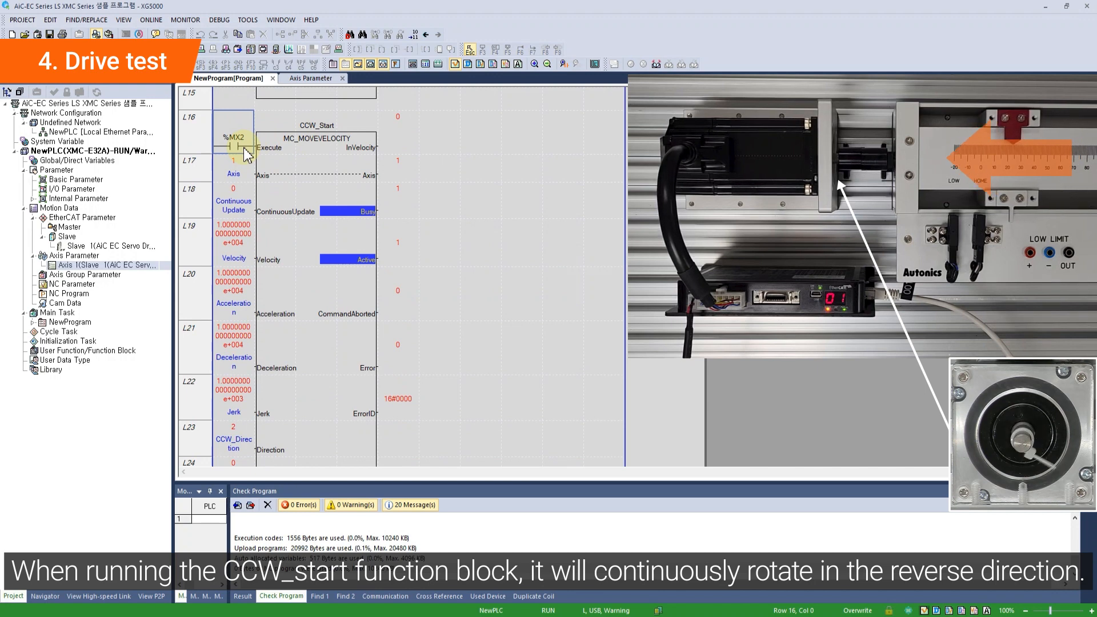
pyautogui.scroll(-3)
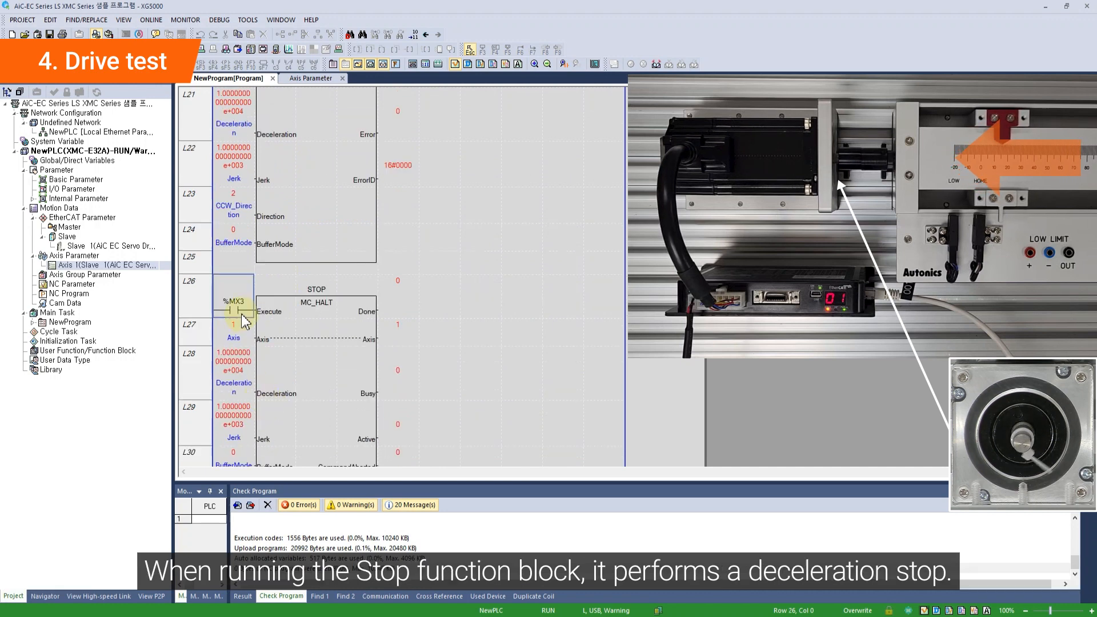
pyautogui.doubleClick(233, 306)
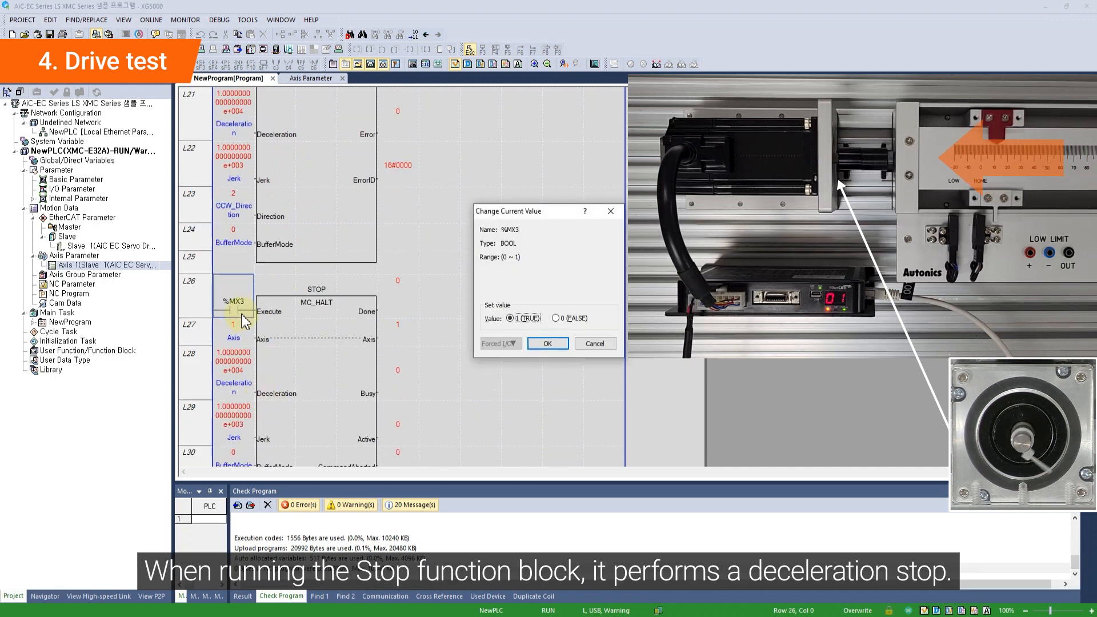
pyautogui.click(547, 343)
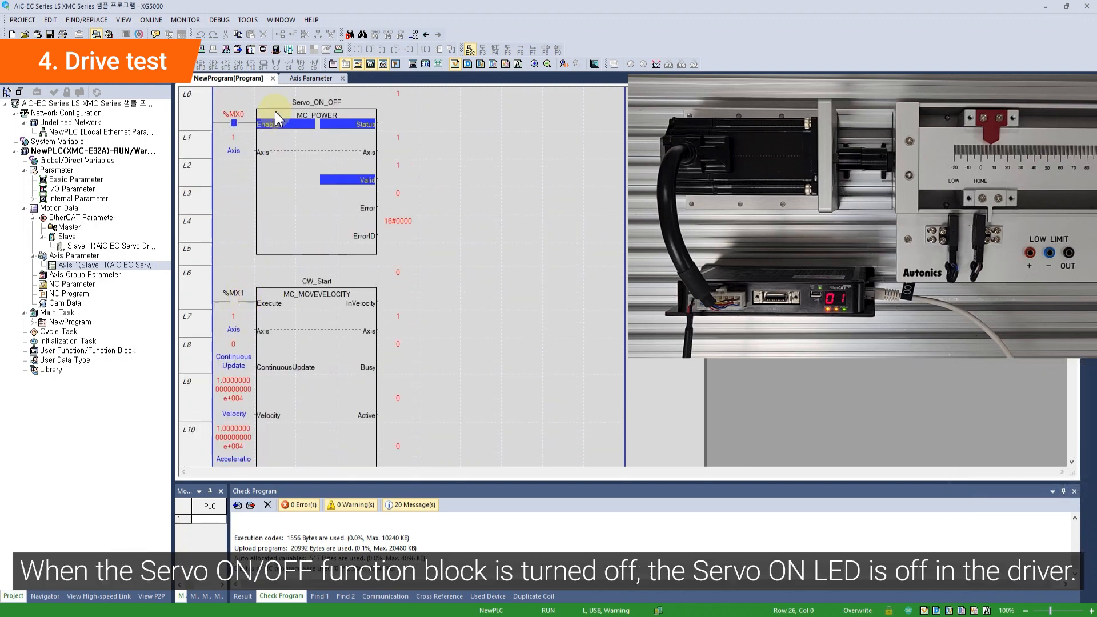
# - Set the %MX0 contact to 0 (FALSE), dropping MC_POWER Status and Valid
pyautogui.doubleClick(233, 122)
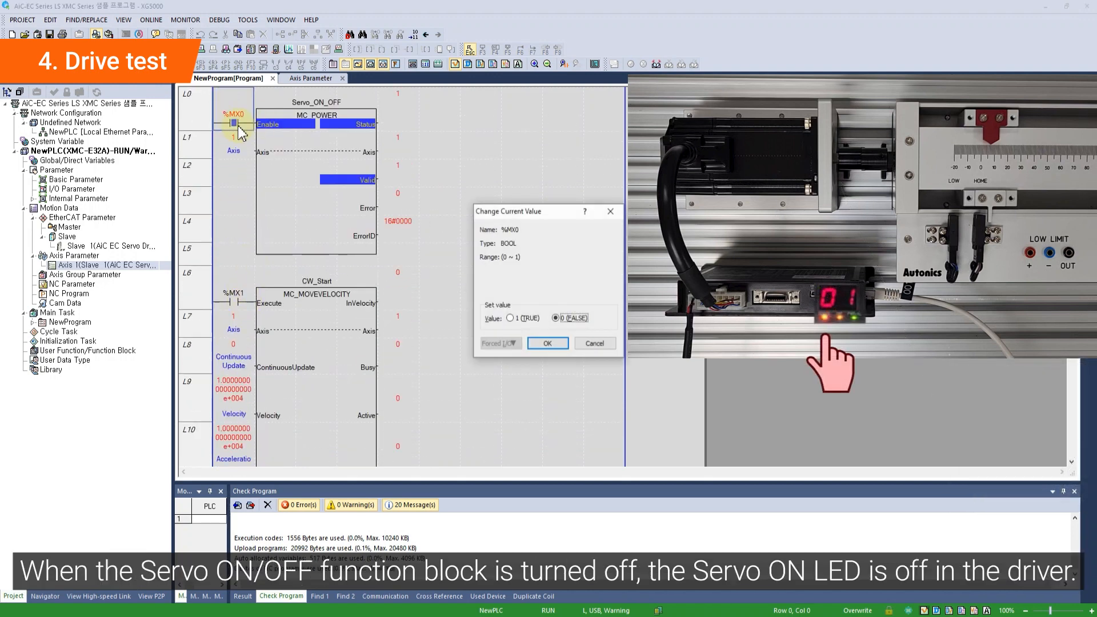
pyautogui.click(548, 343)
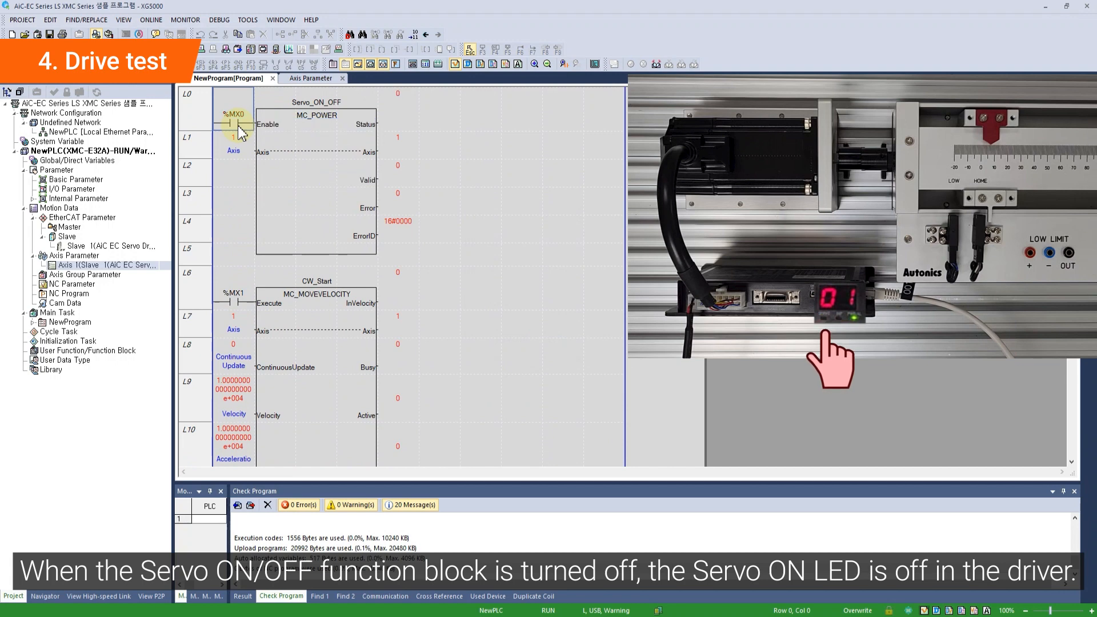